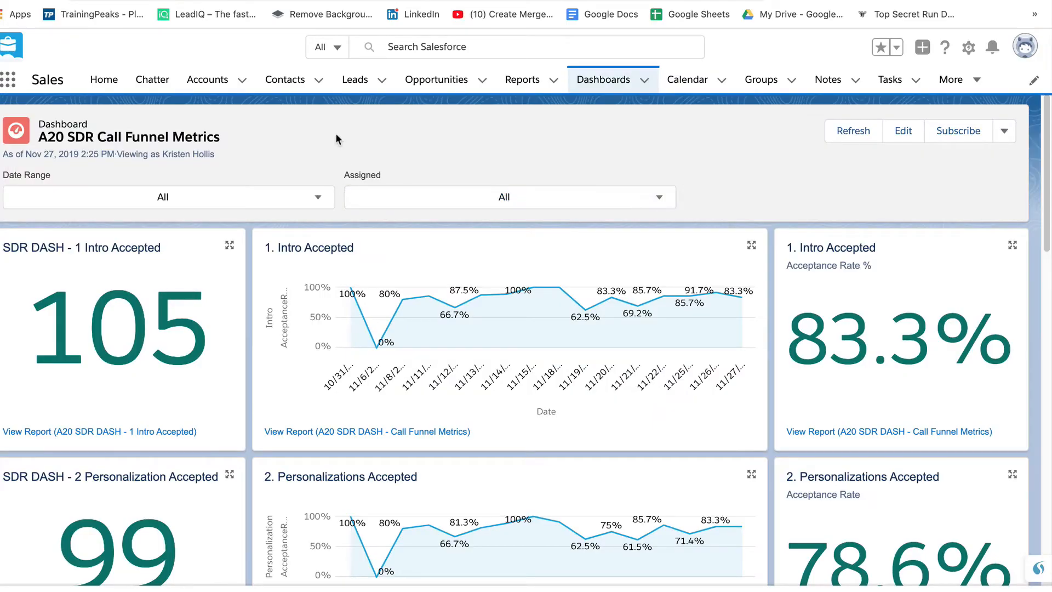
mouse_move(217, 213)
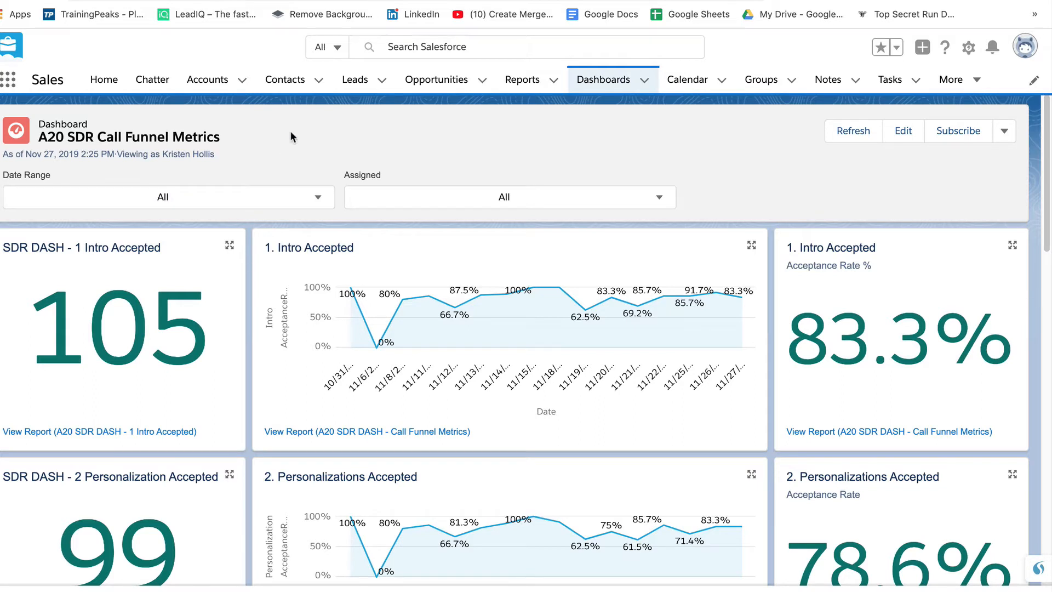
mouse_move(204, 319)
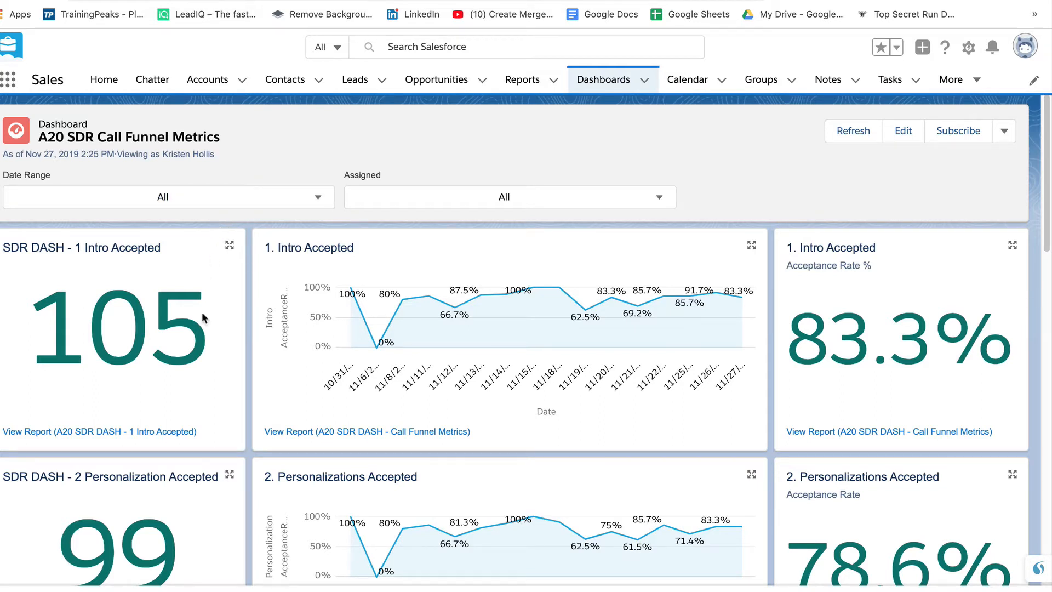
mouse_move(210, 268)
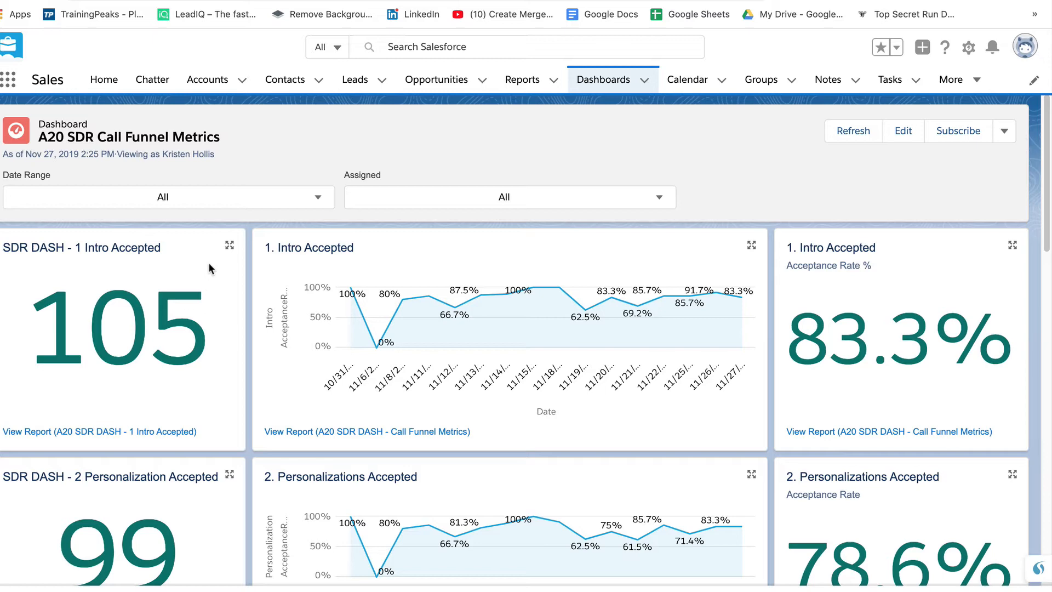
mouse_move(197, 268)
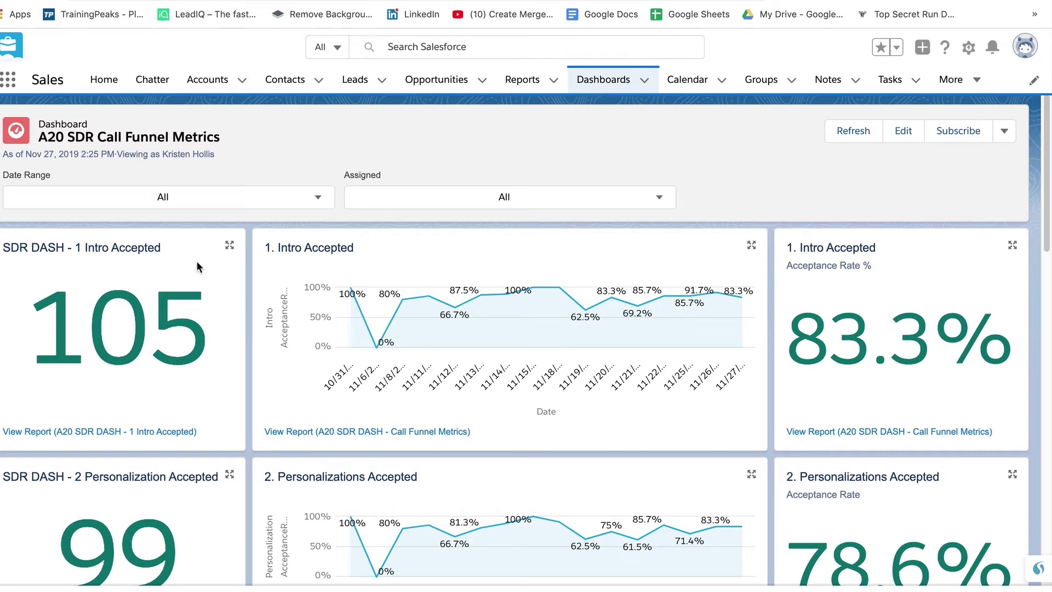
mouse_move(138, 268)
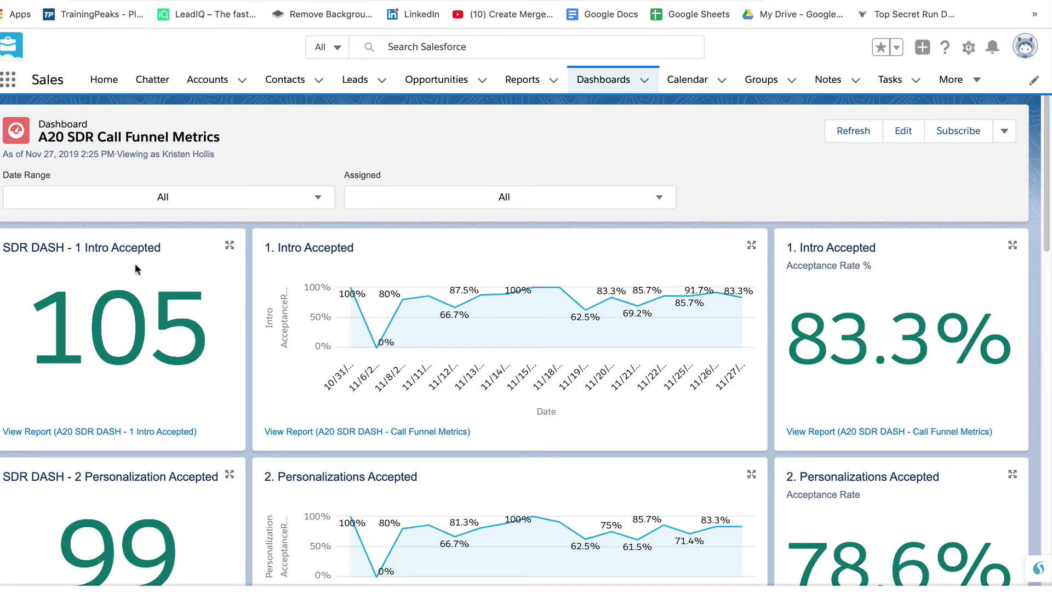
Step: Scroll the call funnel dashboard to the Gap Accepted and Meeting Booked (19.4%) rows
scroll(down, 3)
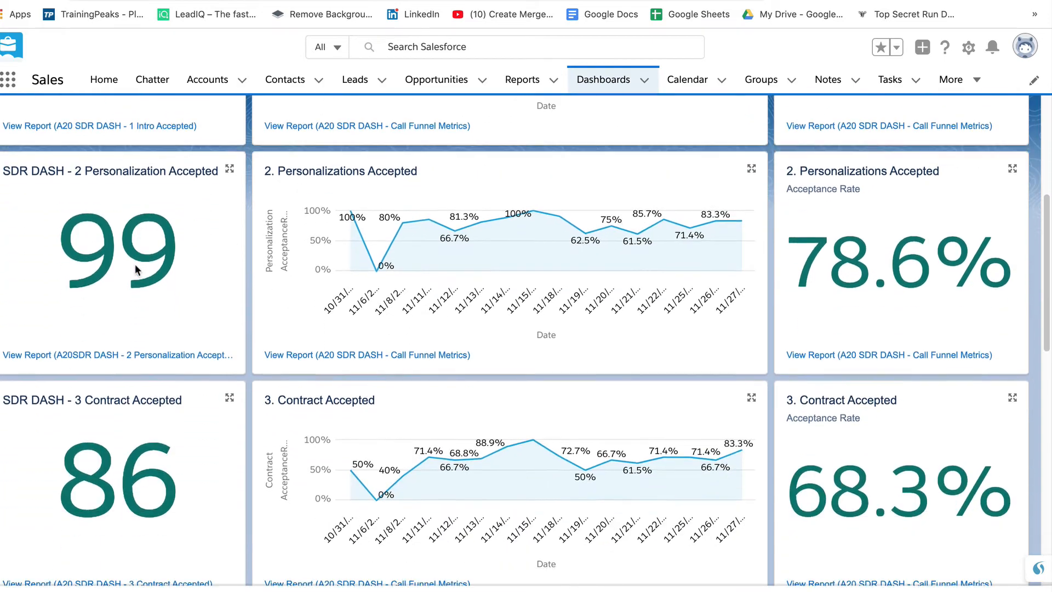
scroll(down, 3)
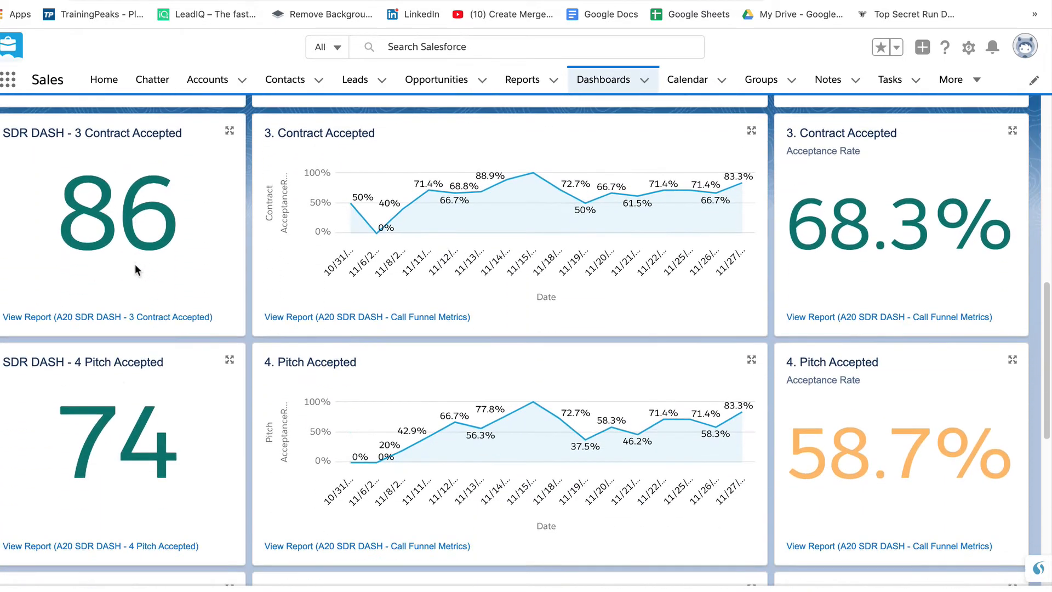
scroll(down, 3)
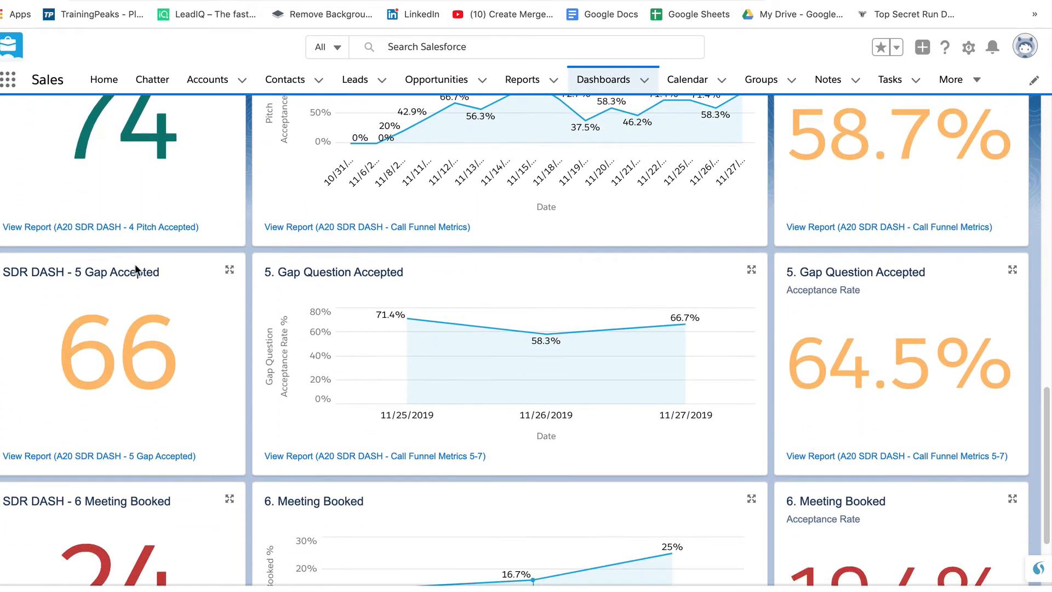
scroll(down, 3)
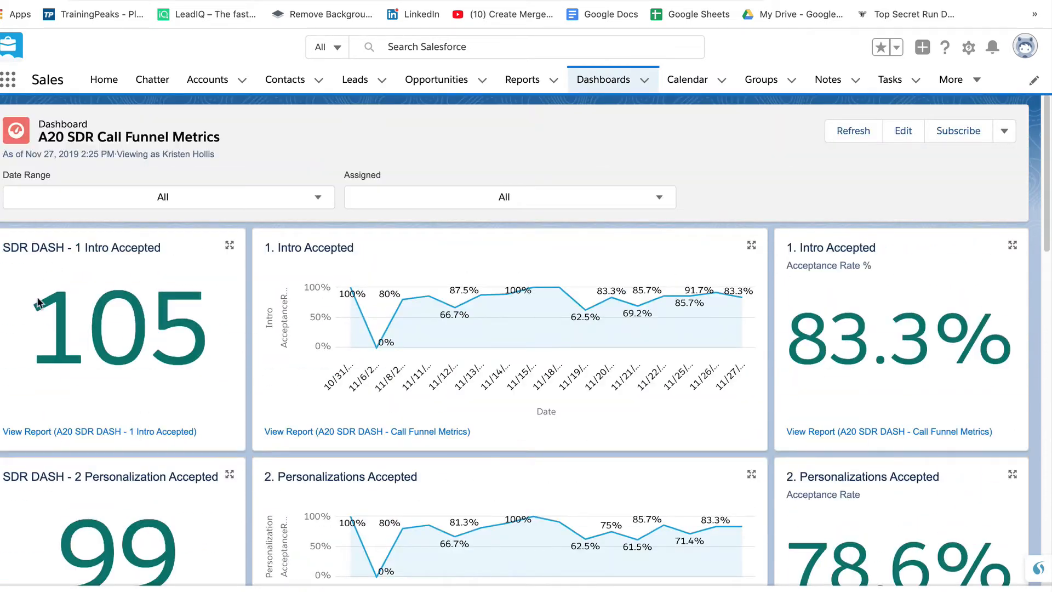
mouse_move(31, 372)
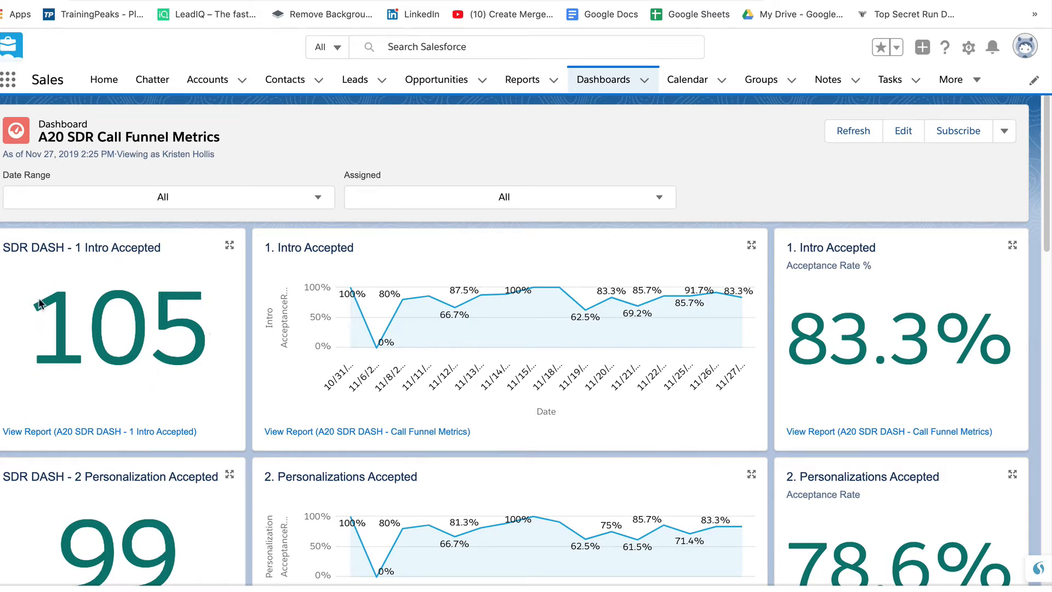
mouse_move(137, 367)
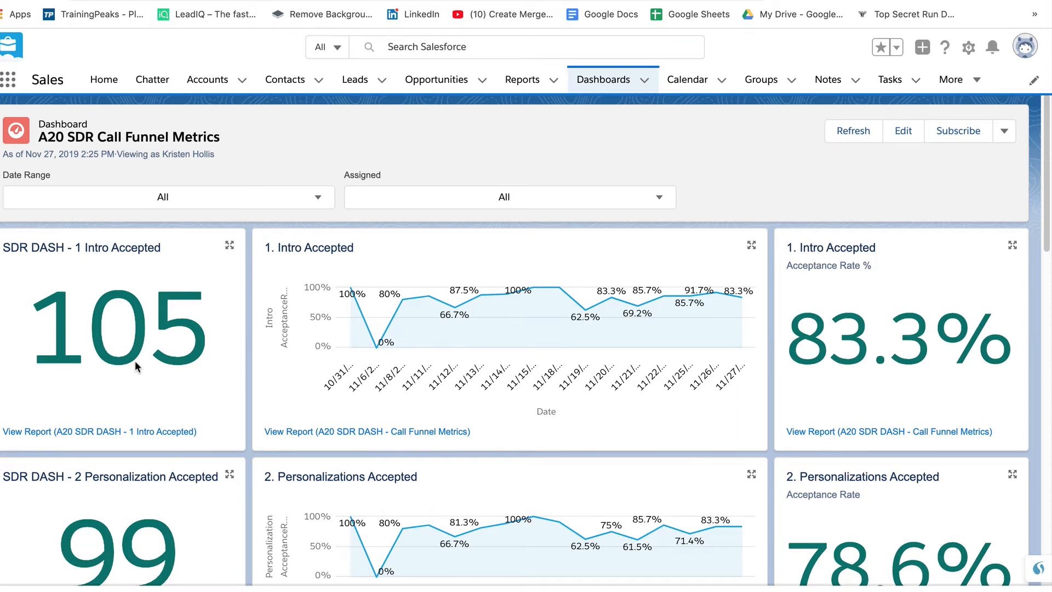
mouse_move(193, 284)
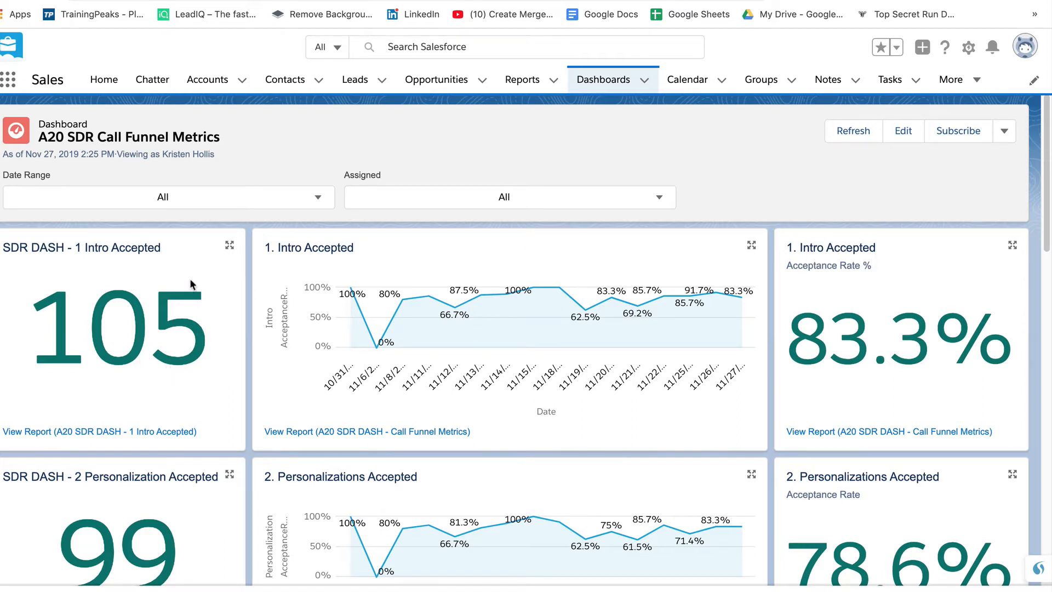
mouse_move(184, 310)
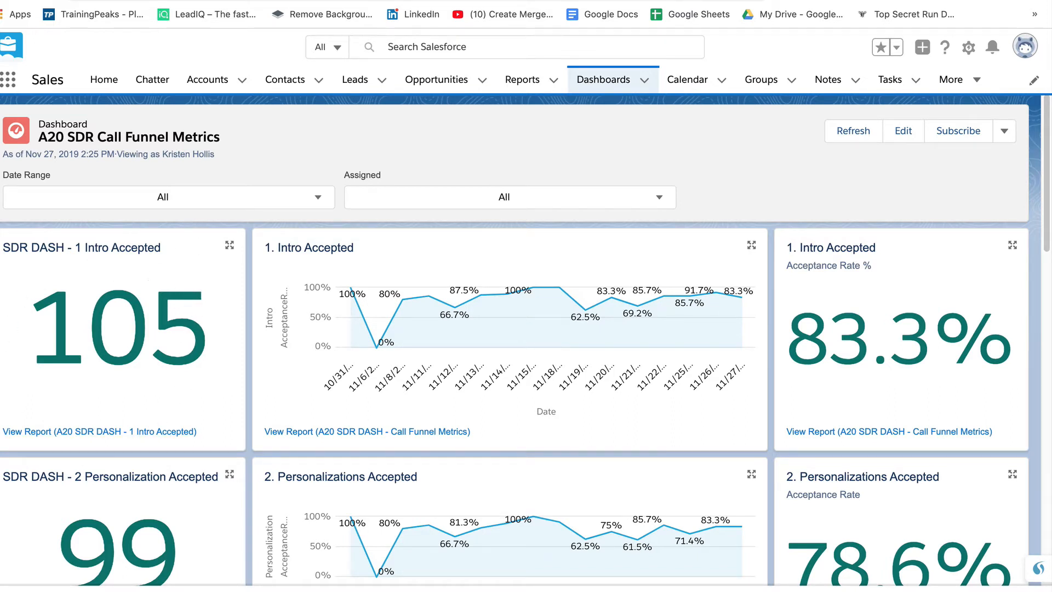
mouse_move(105, 292)
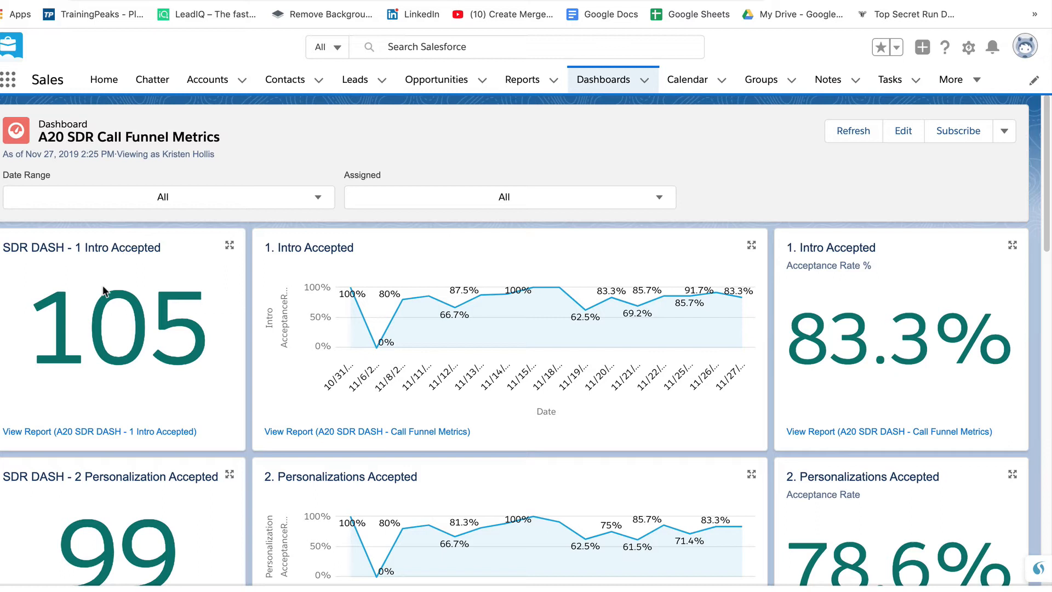
mouse_move(774, 284)
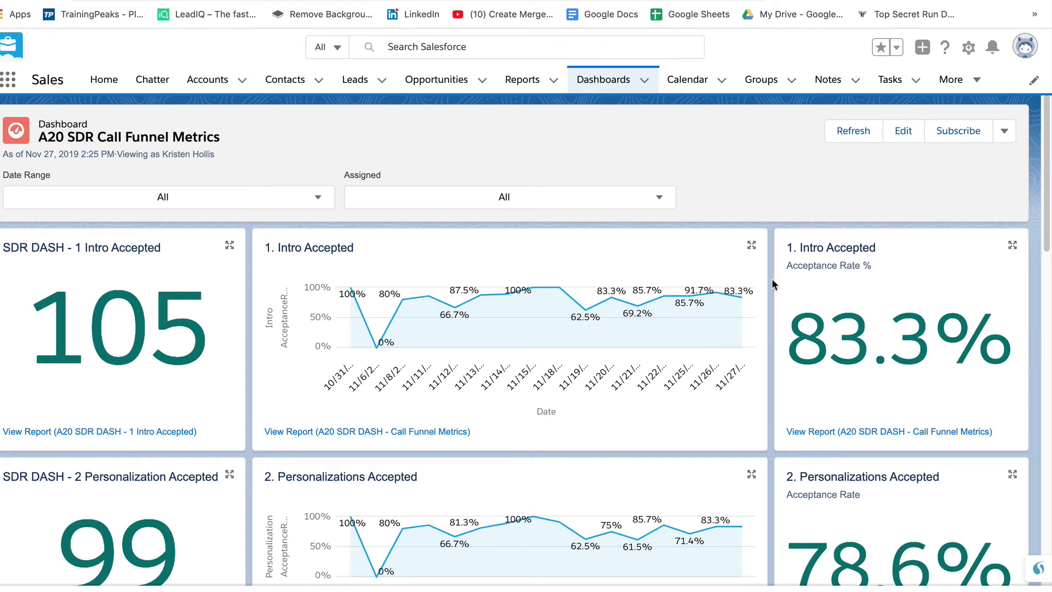
mouse_move(877, 325)
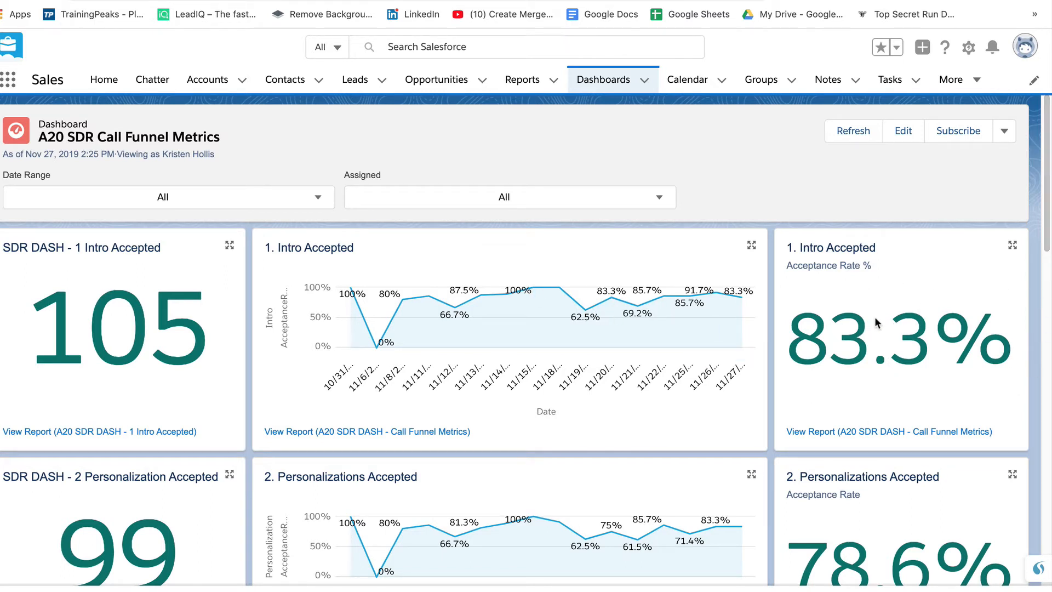
mouse_move(756, 302)
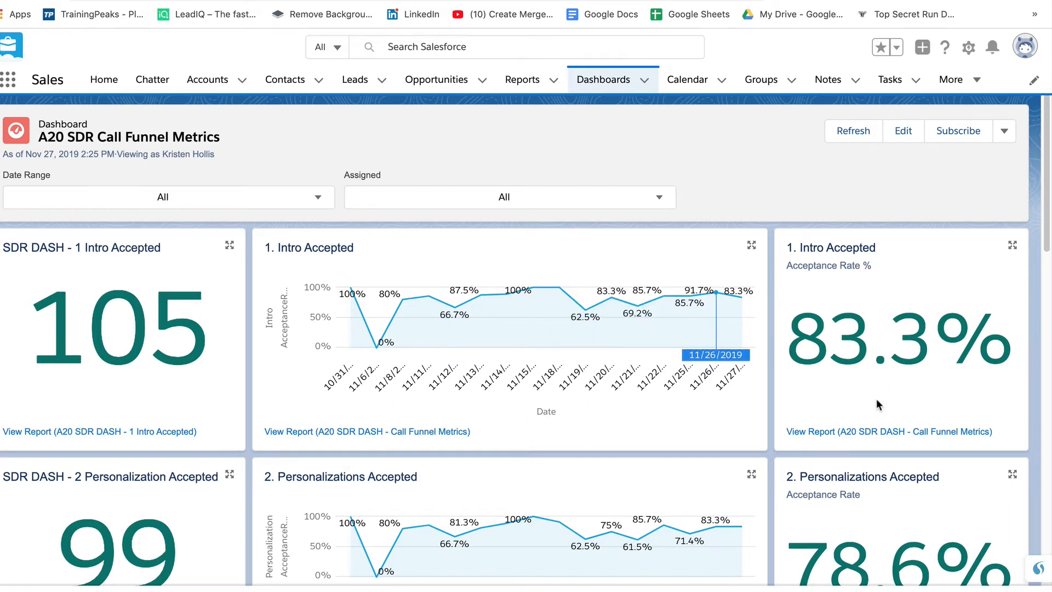
mouse_move(957, 395)
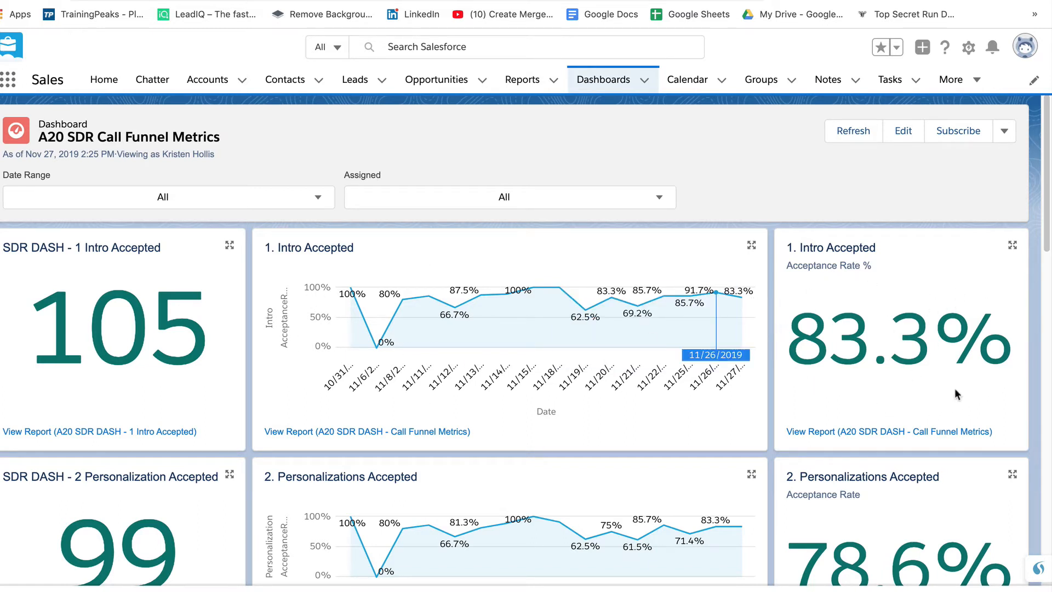
mouse_move(1008, 380)
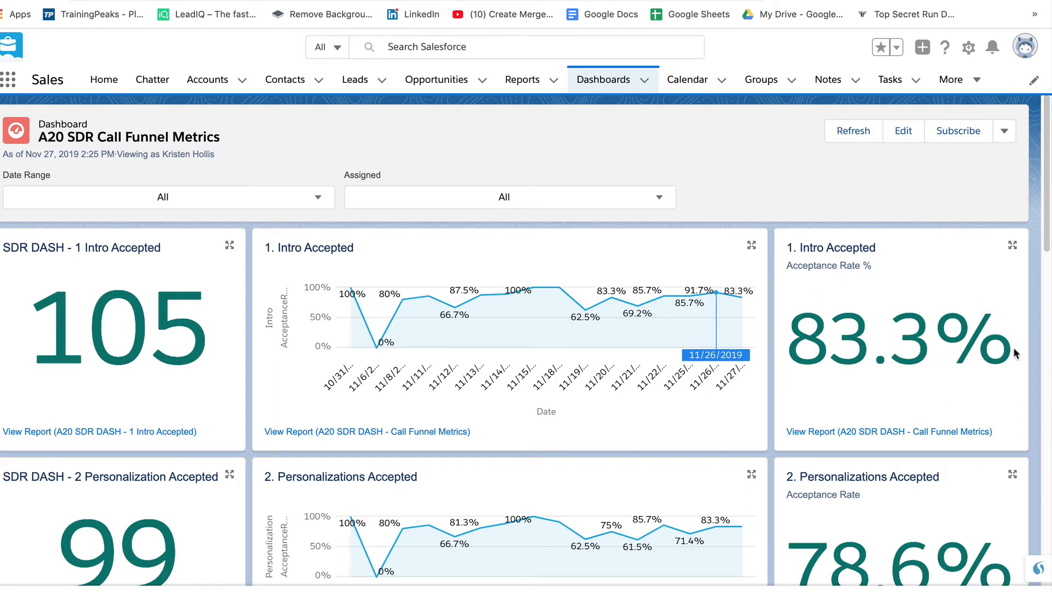
mouse_move(882, 285)
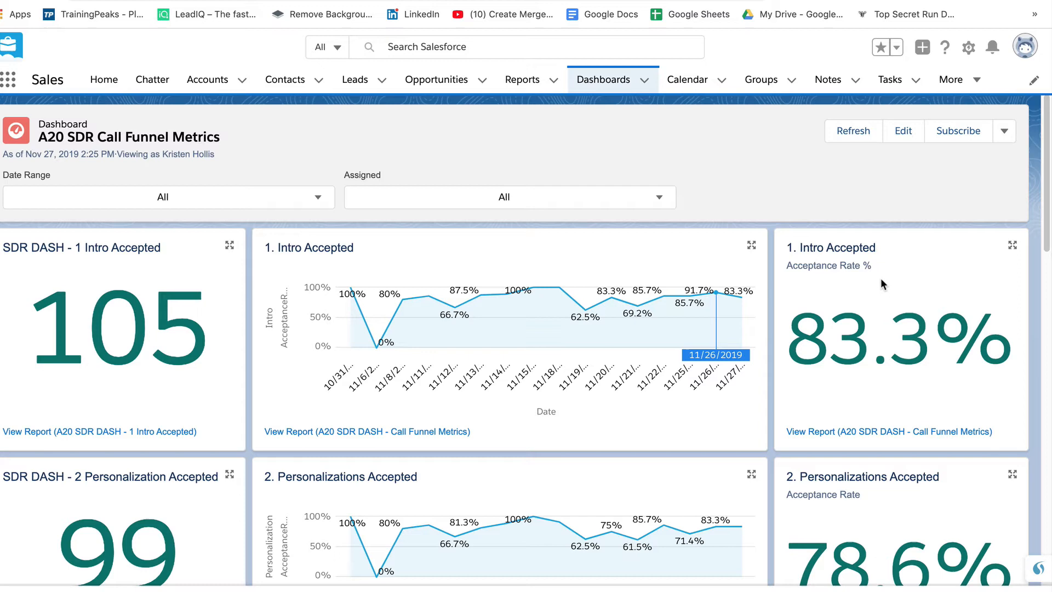
mouse_move(973, 410)
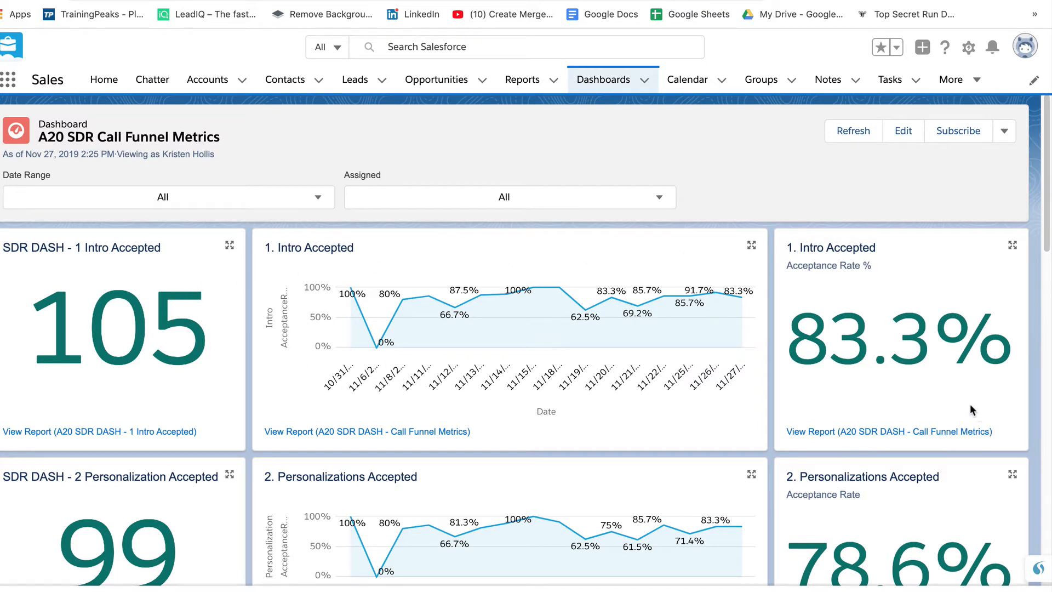
scroll(down, 3)
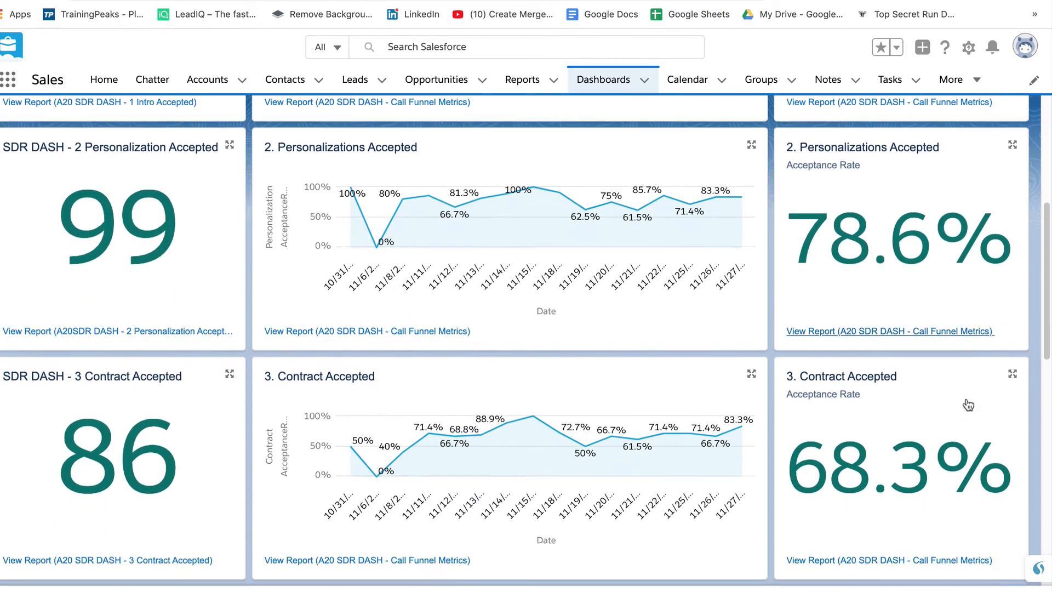
scroll(down, 3)
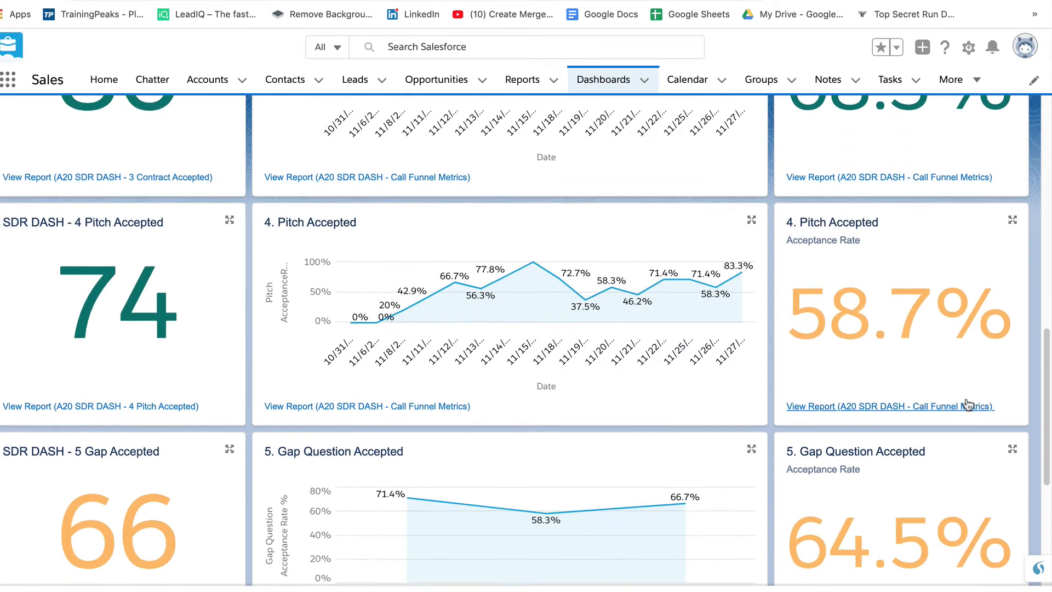
scroll(down, 3)
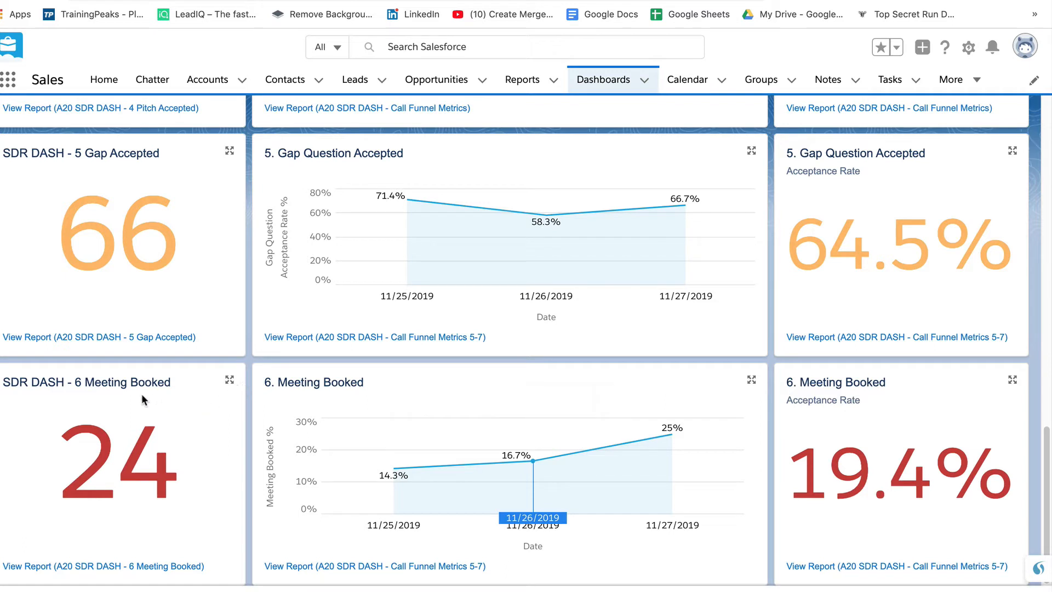
mouse_move(160, 410)
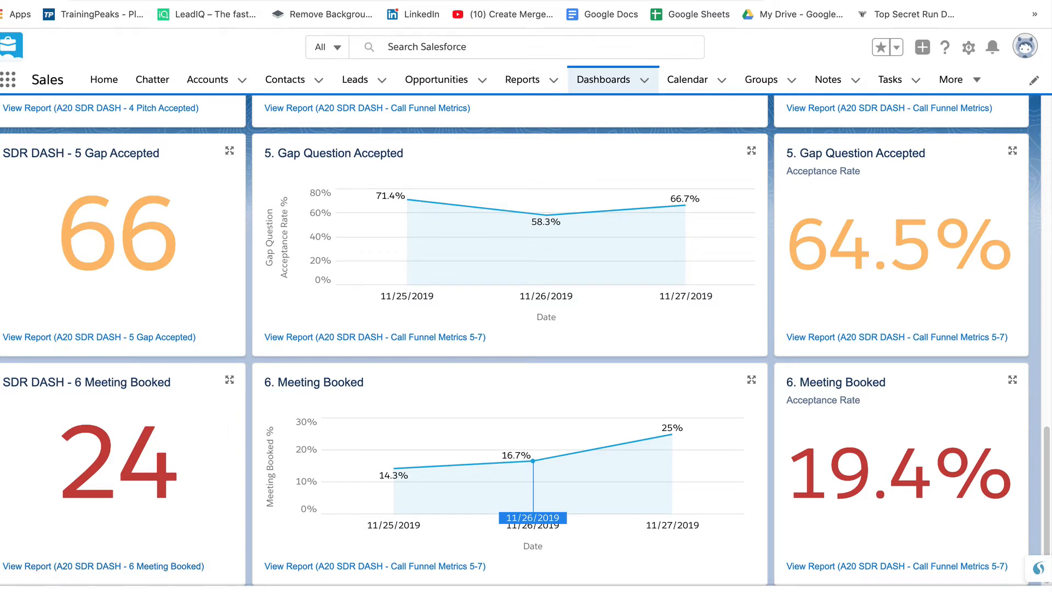
click(890, 80)
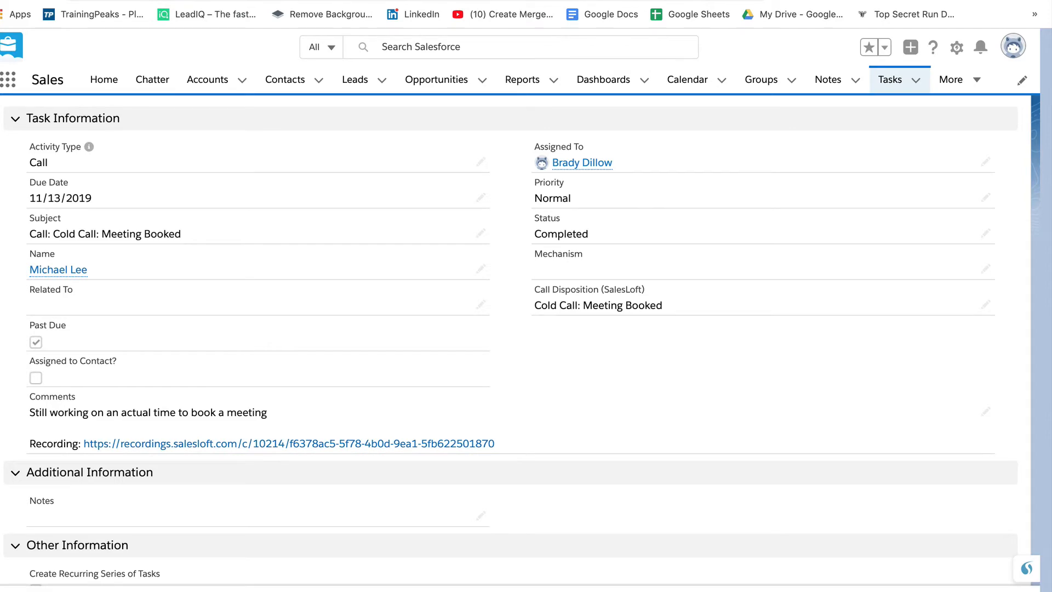
click(603, 80)
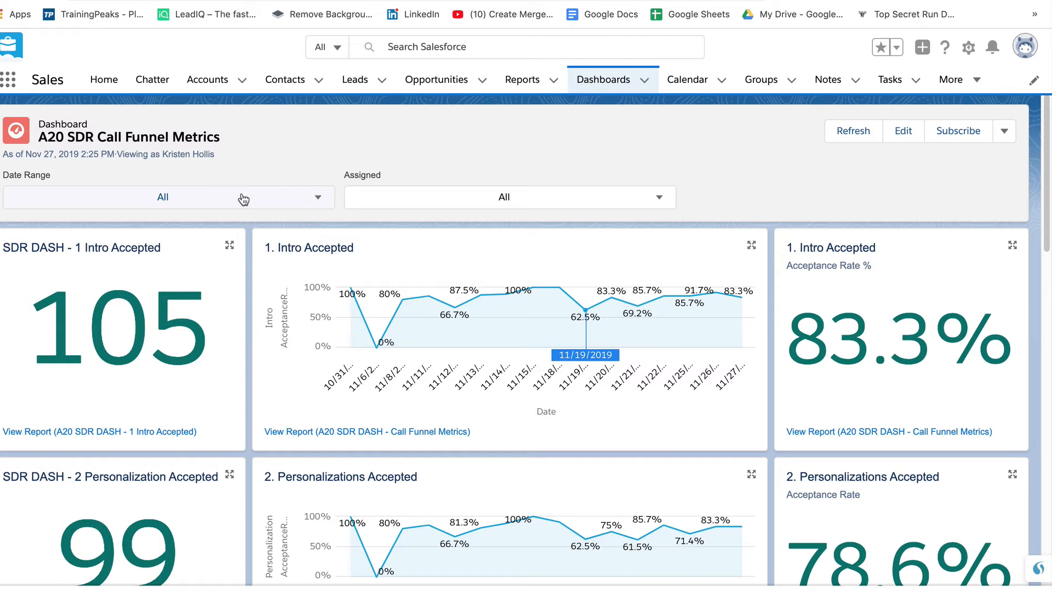
click(170, 197)
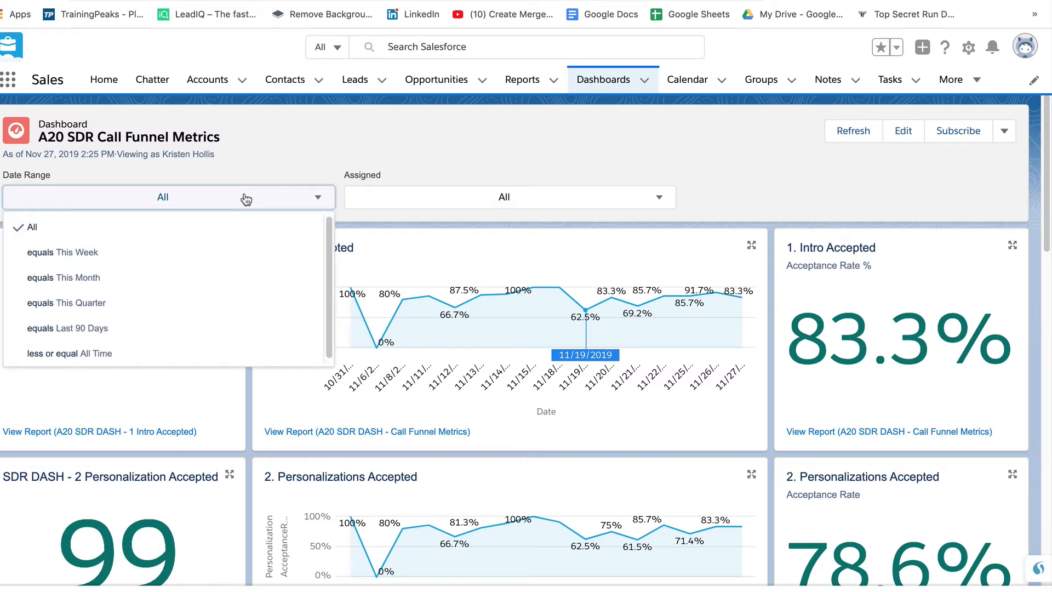
click(32, 227)
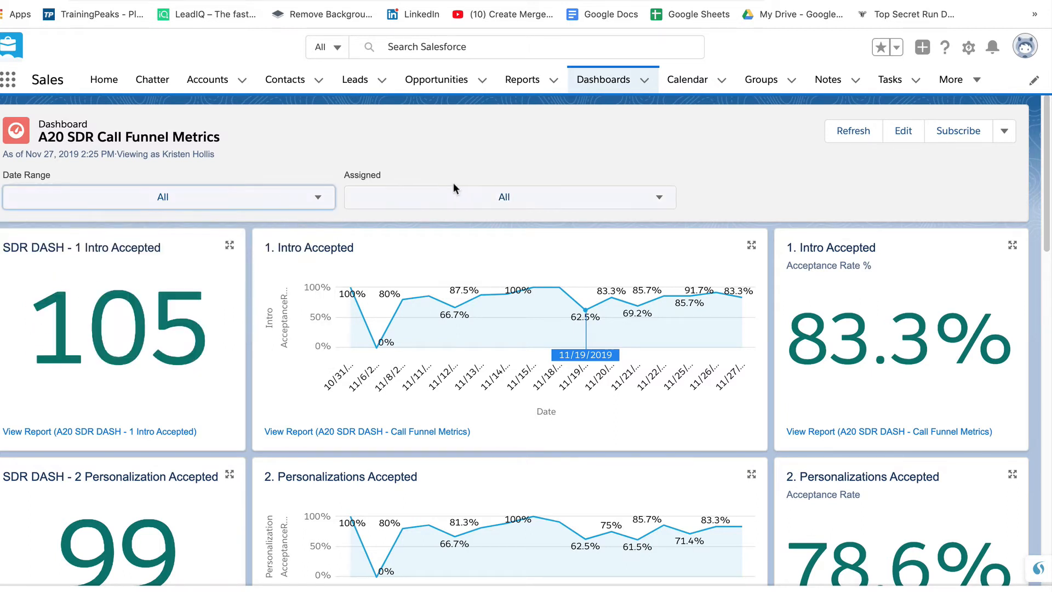
mouse_move(455, 193)
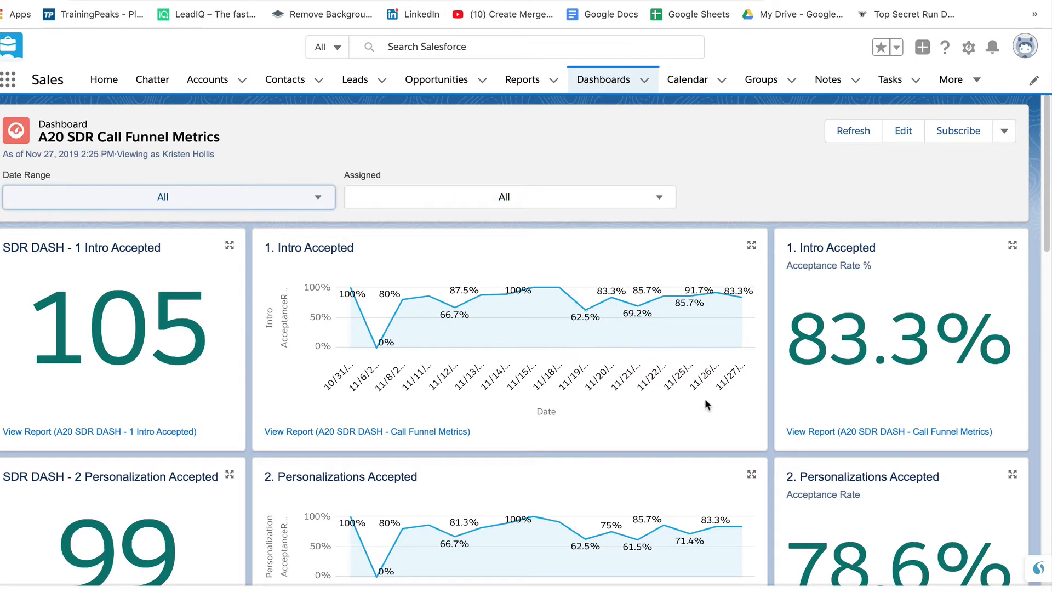
scroll(down, 3)
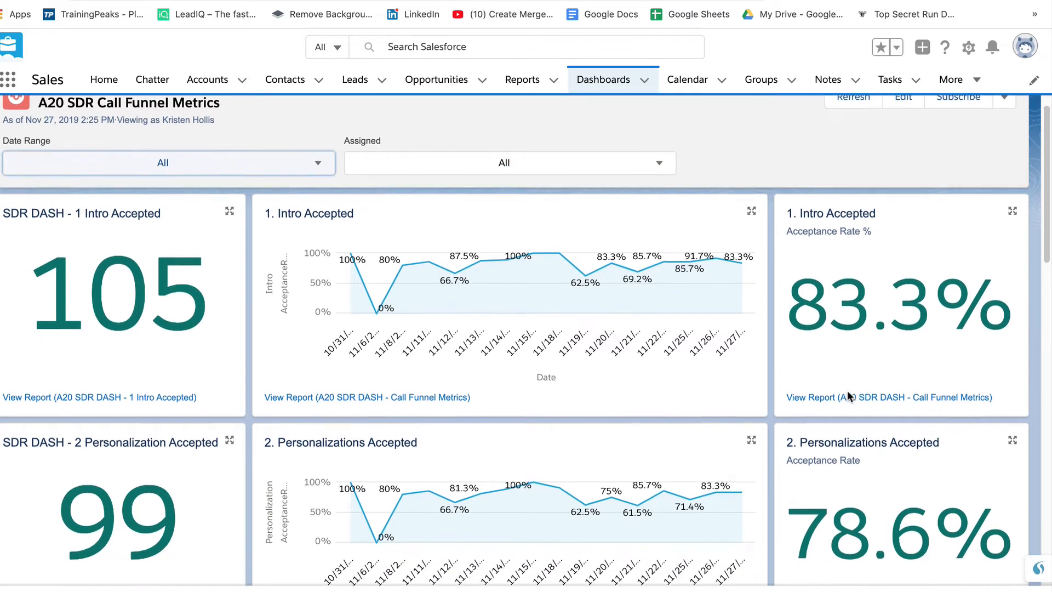
scroll(down, 3)
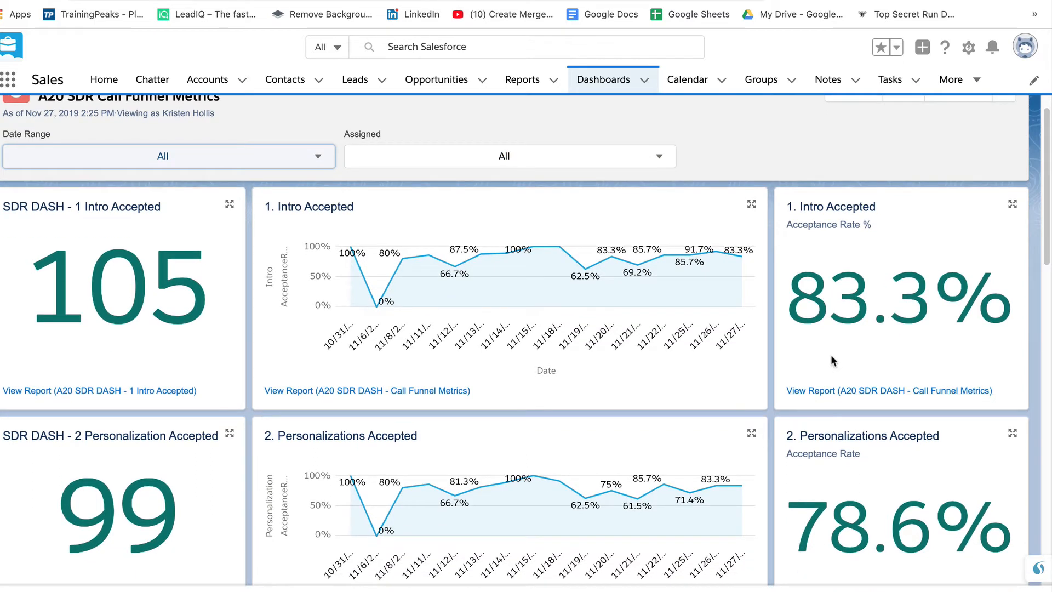
mouse_move(774, 328)
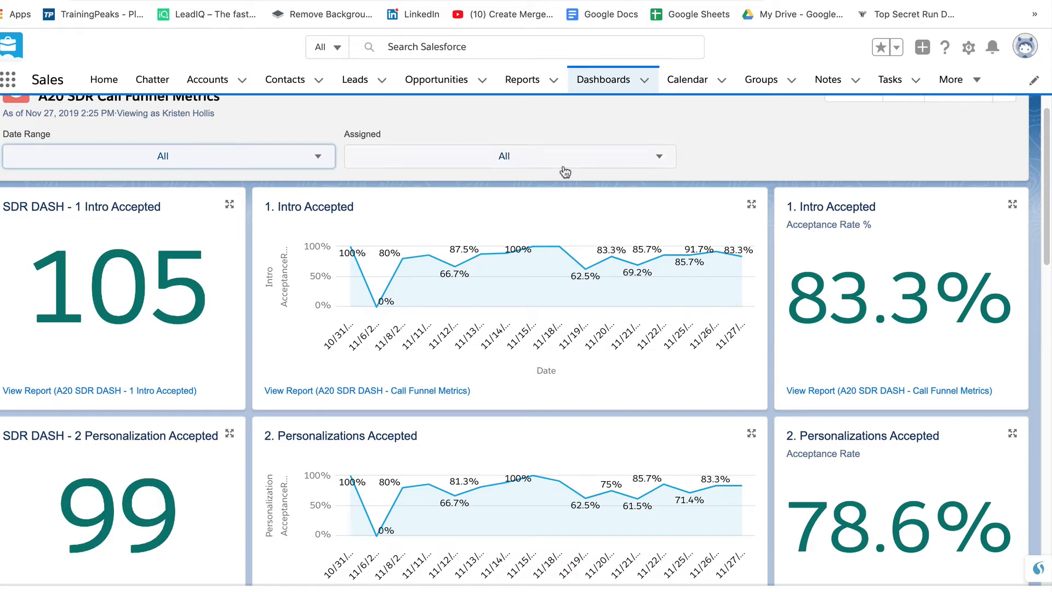
mouse_move(524, 162)
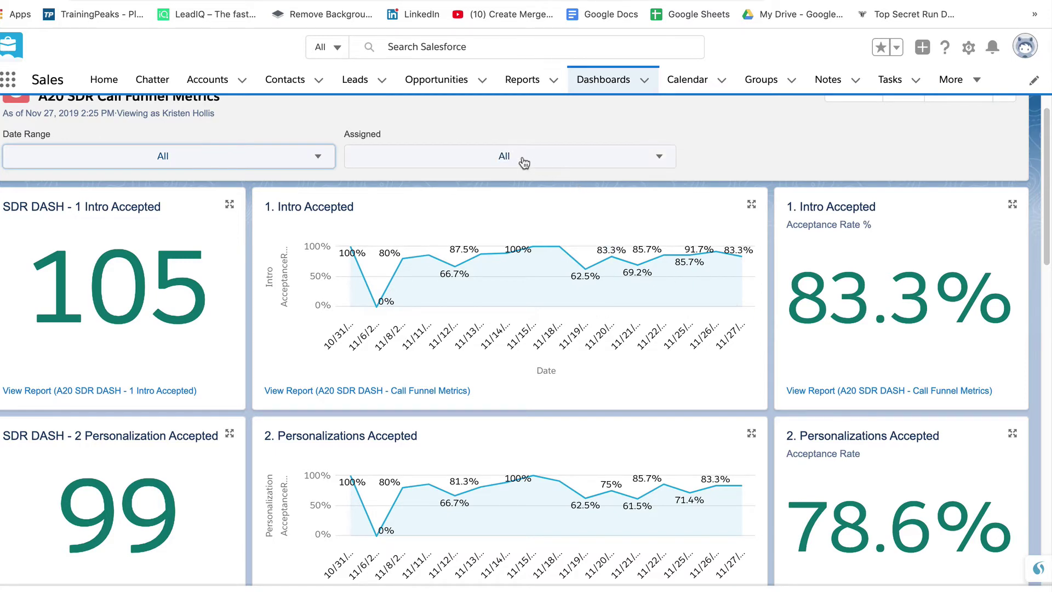
Step: Scroll through the funnel metrics to Meeting Booked, then view the A19 SDR Dial Dashboard
scroll(down, 3)
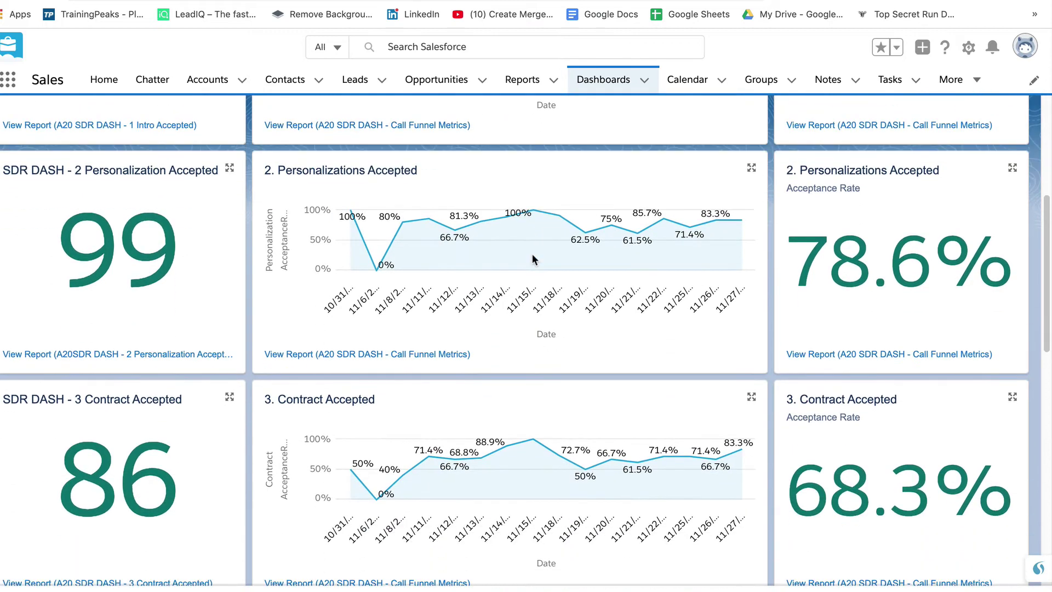
scroll(down, 3)
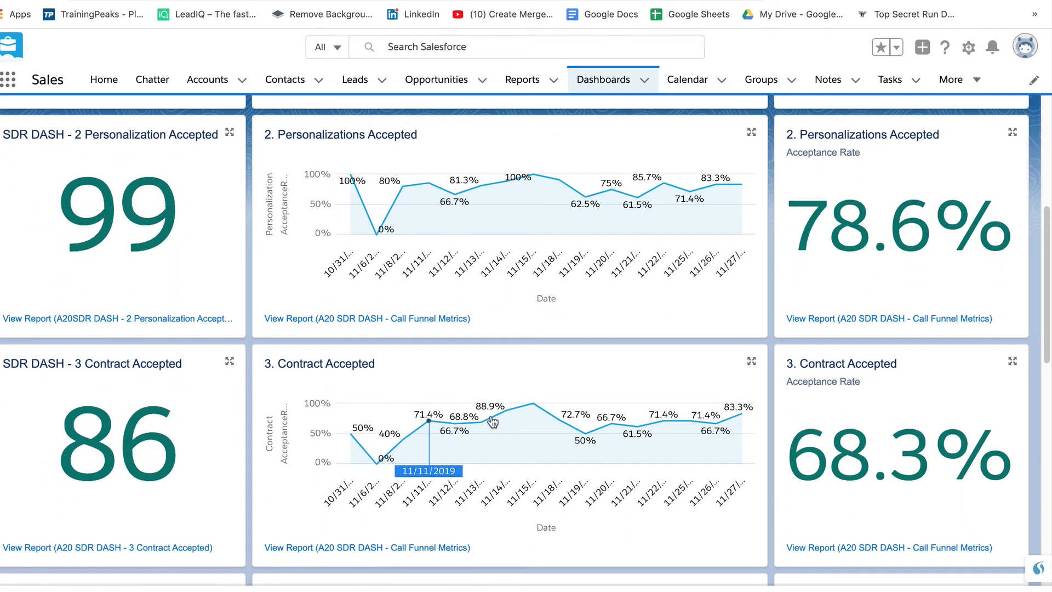
scroll(down, 3)
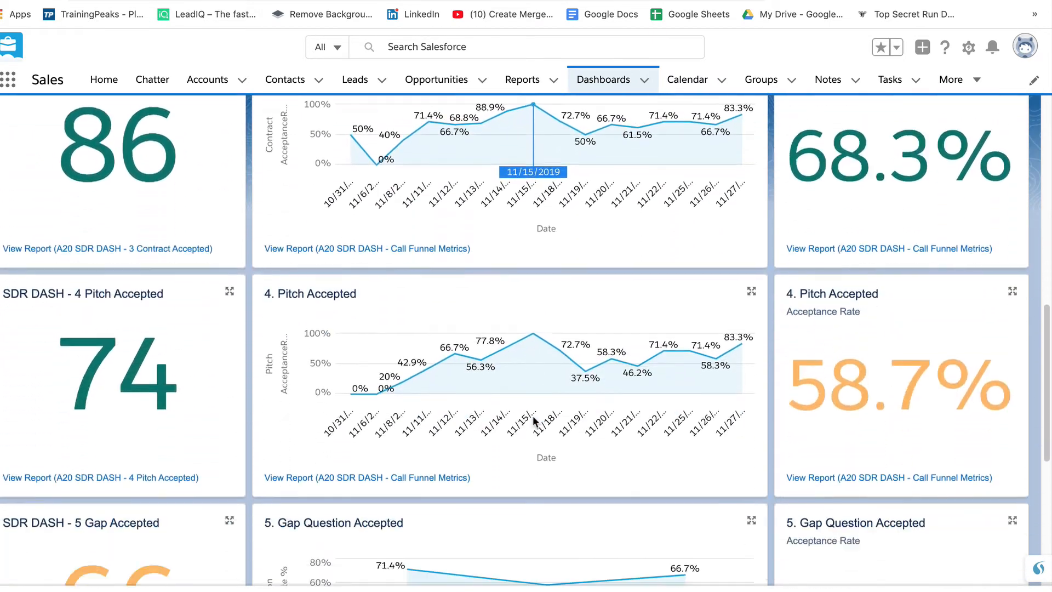
scroll(down, 3)
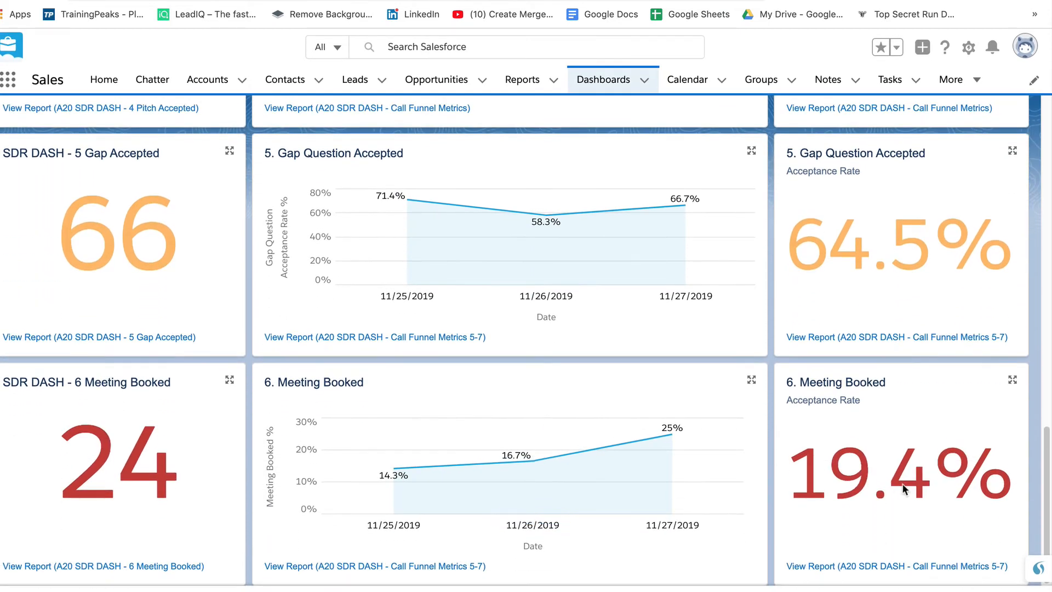
mouse_move(859, 438)
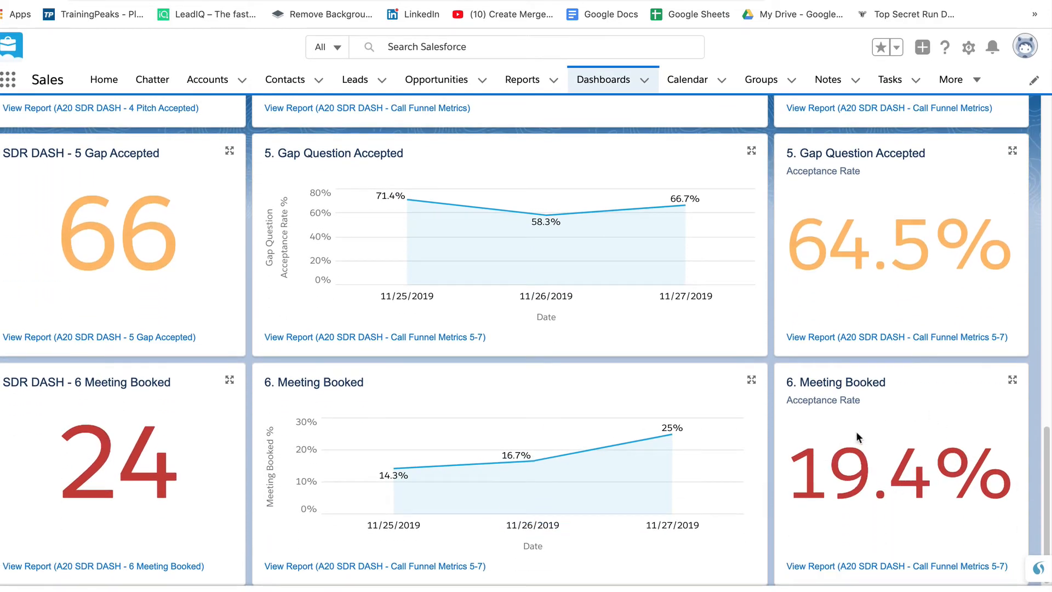
mouse_move(782, 438)
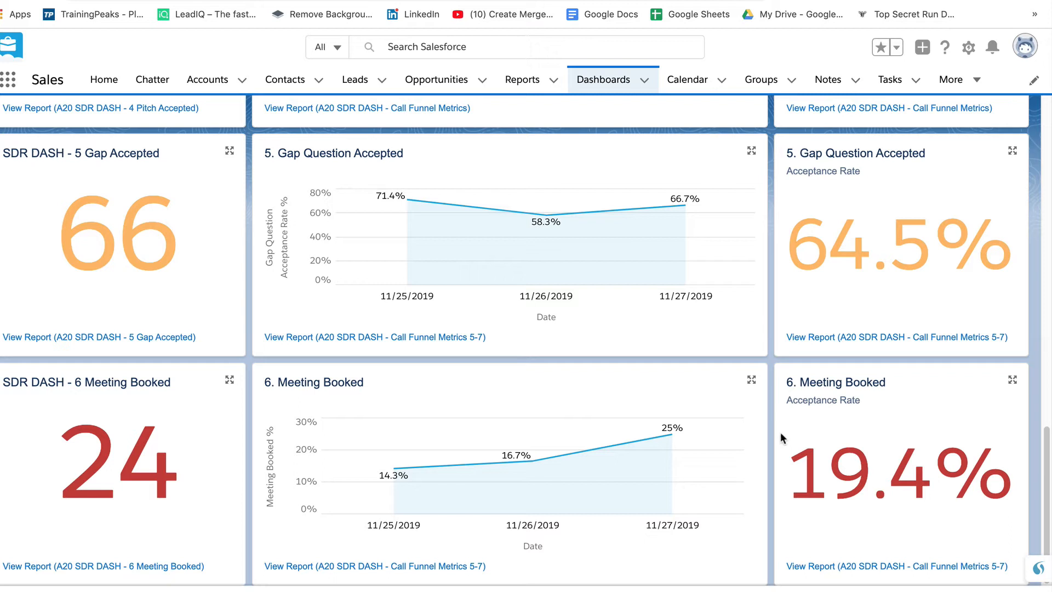
mouse_move(804, 435)
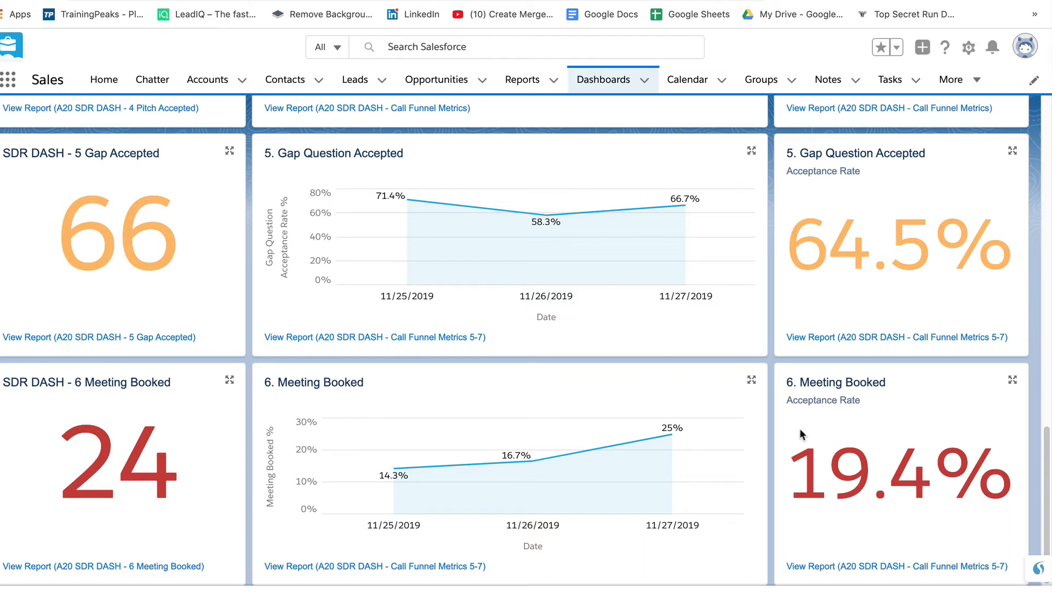
mouse_move(795, 429)
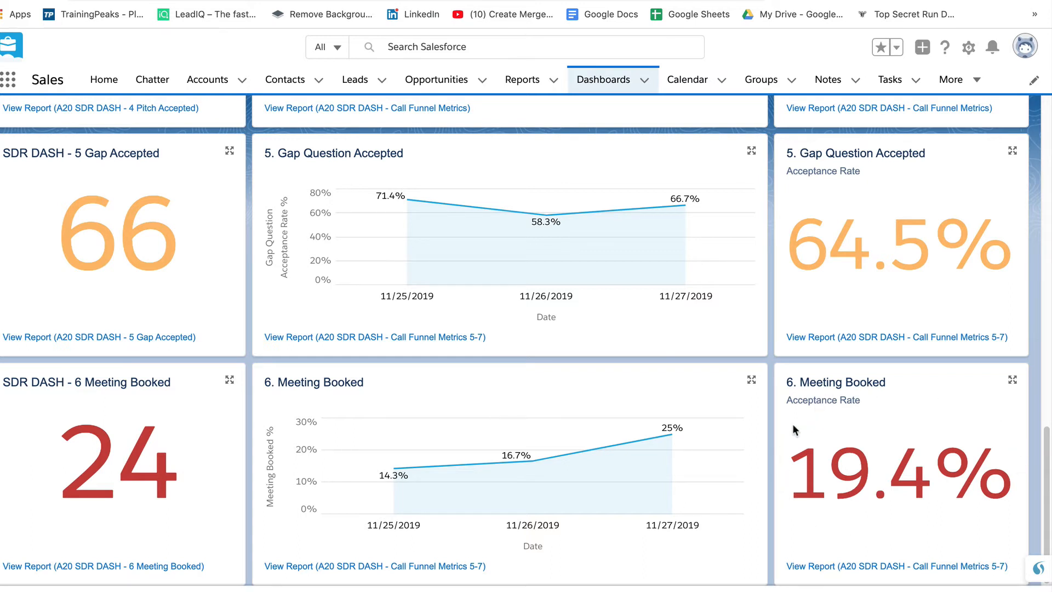
mouse_move(919, 524)
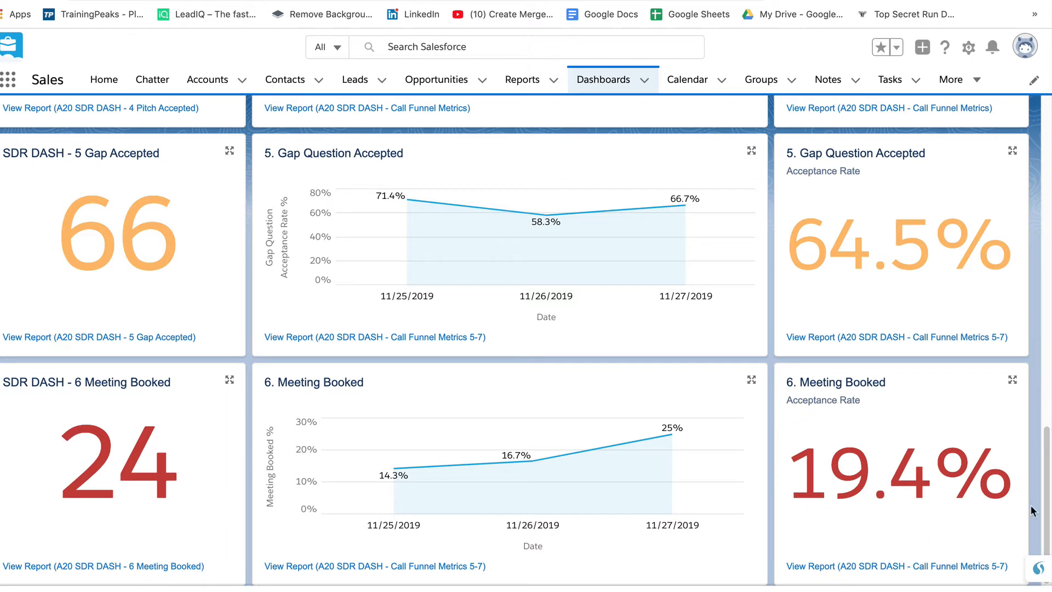
mouse_move(910, 417)
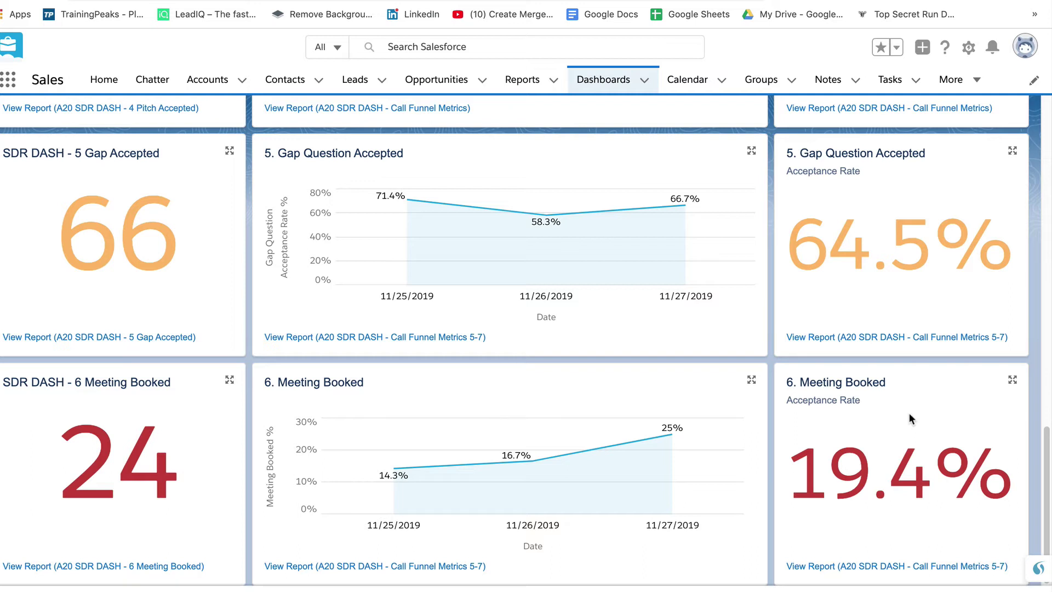
mouse_move(806, 543)
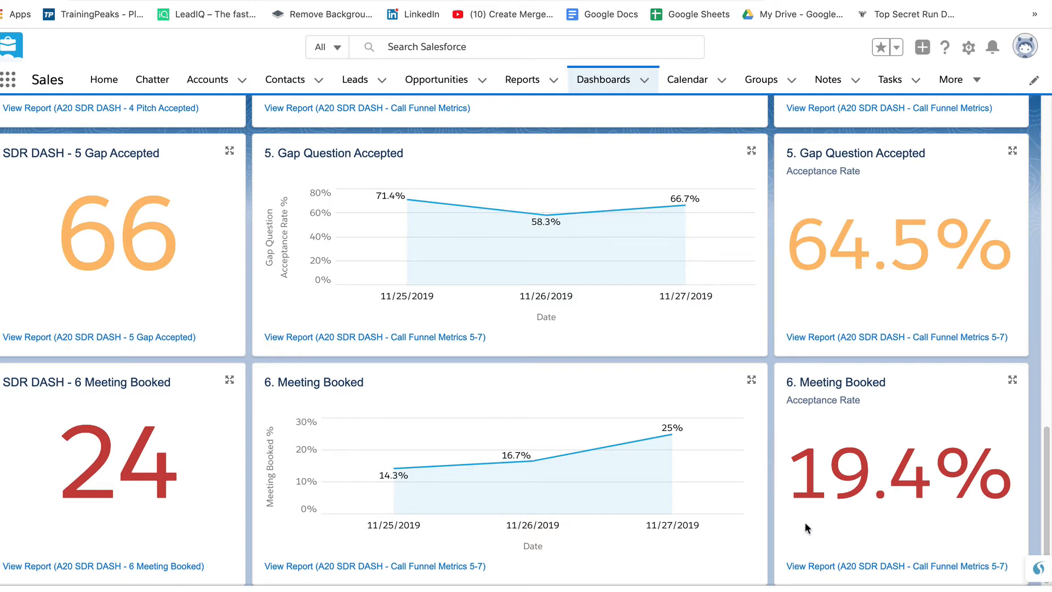
mouse_move(827, 411)
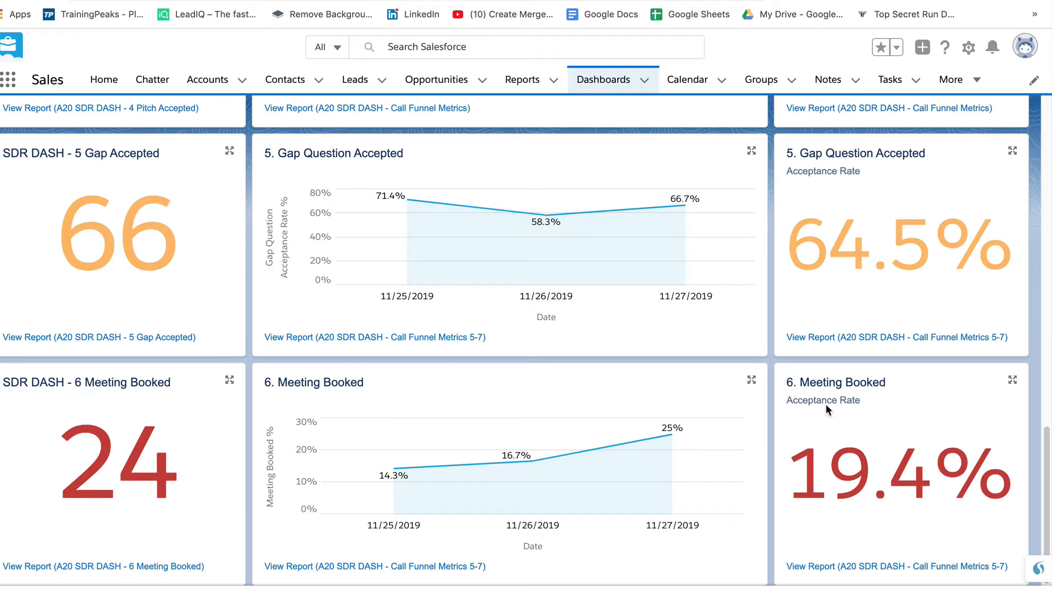
mouse_move(1003, 525)
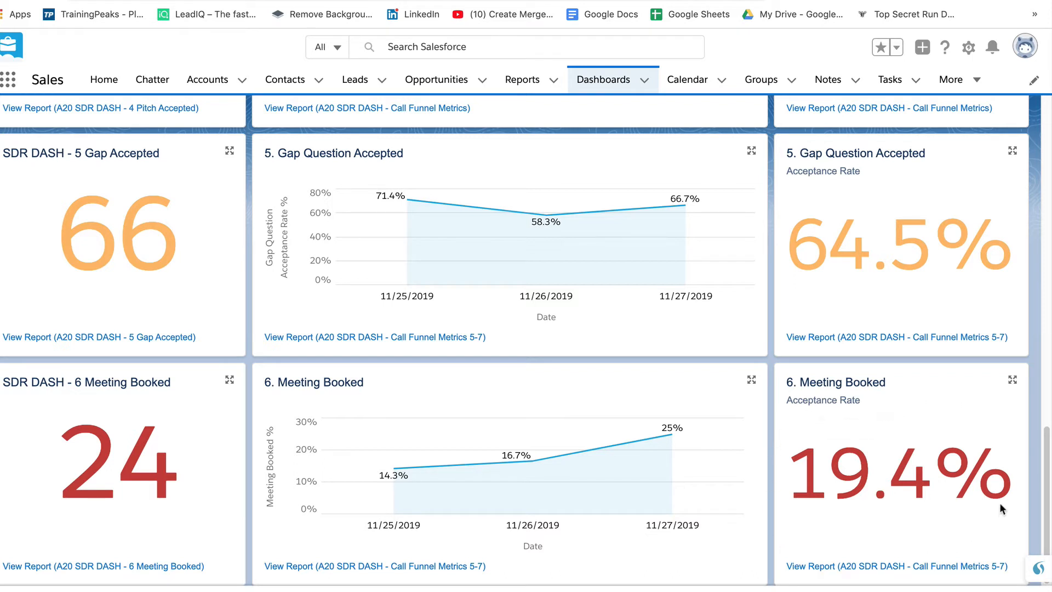
mouse_move(751, 484)
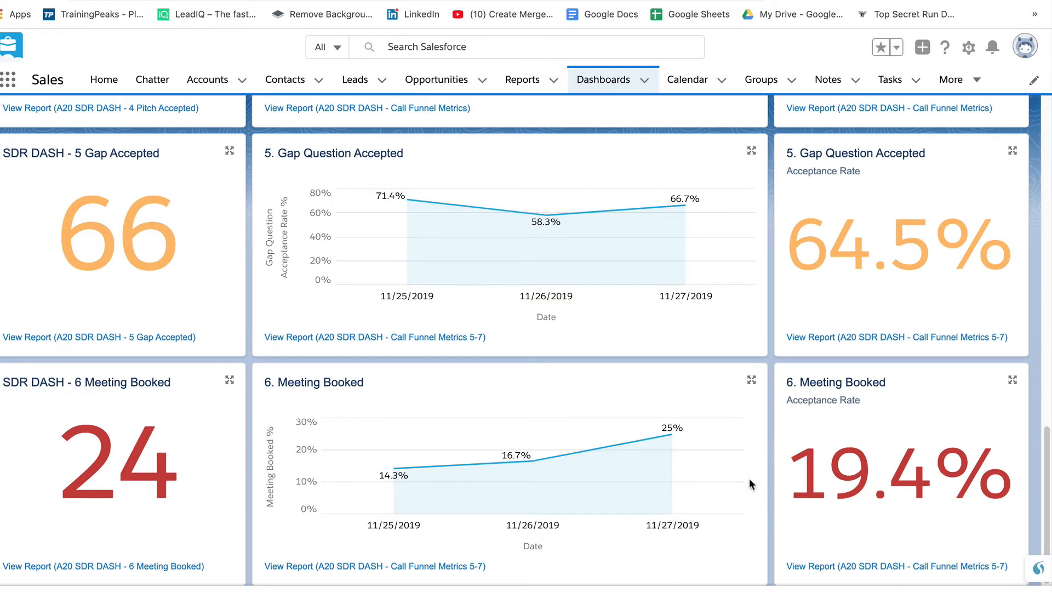
mouse_move(661, 374)
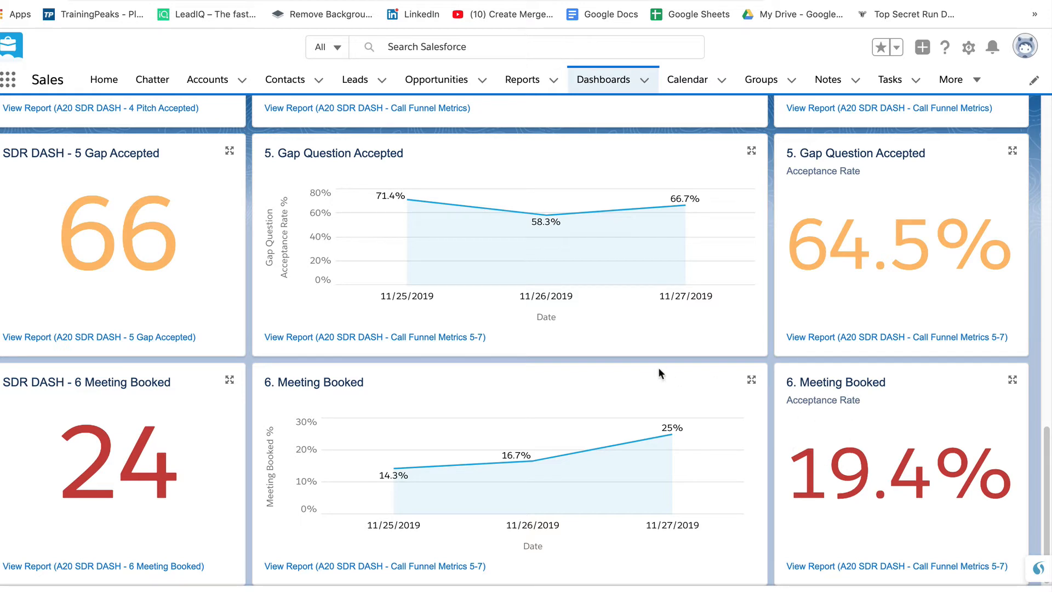
scroll(up, 3)
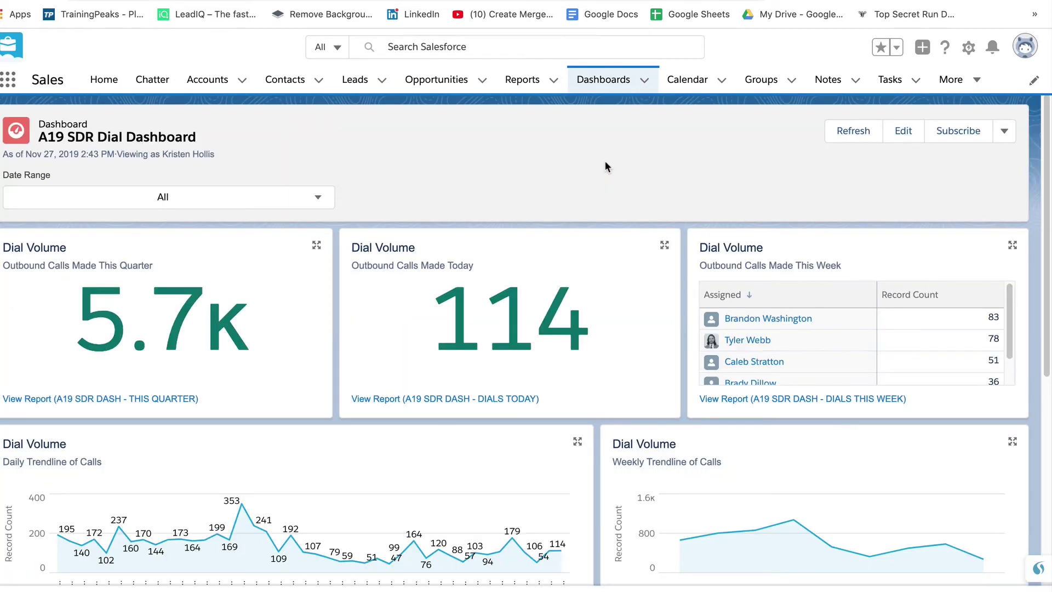
scroll(down, 3)
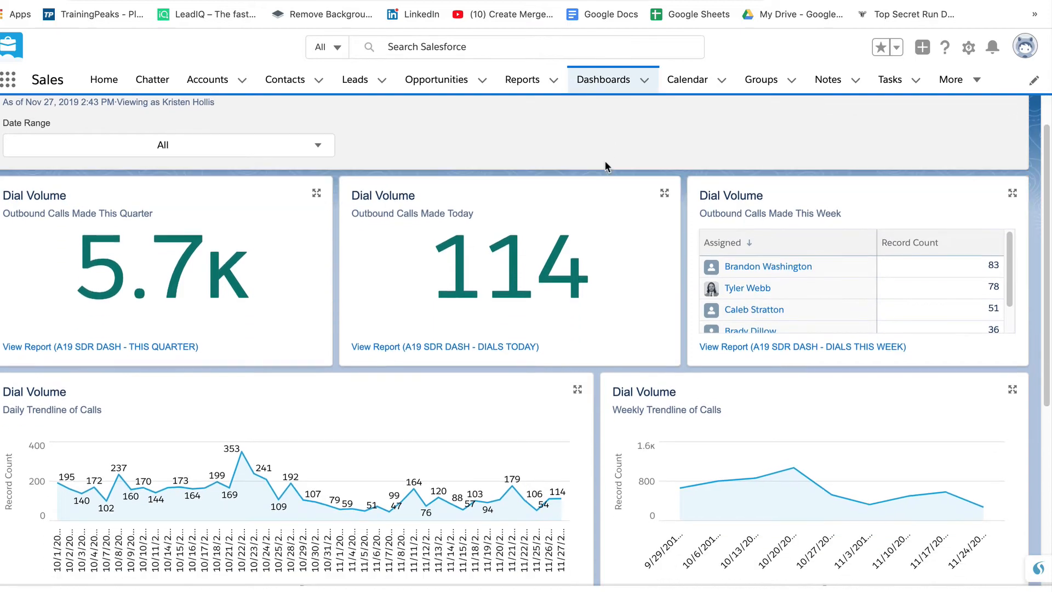
scroll(down, 3)
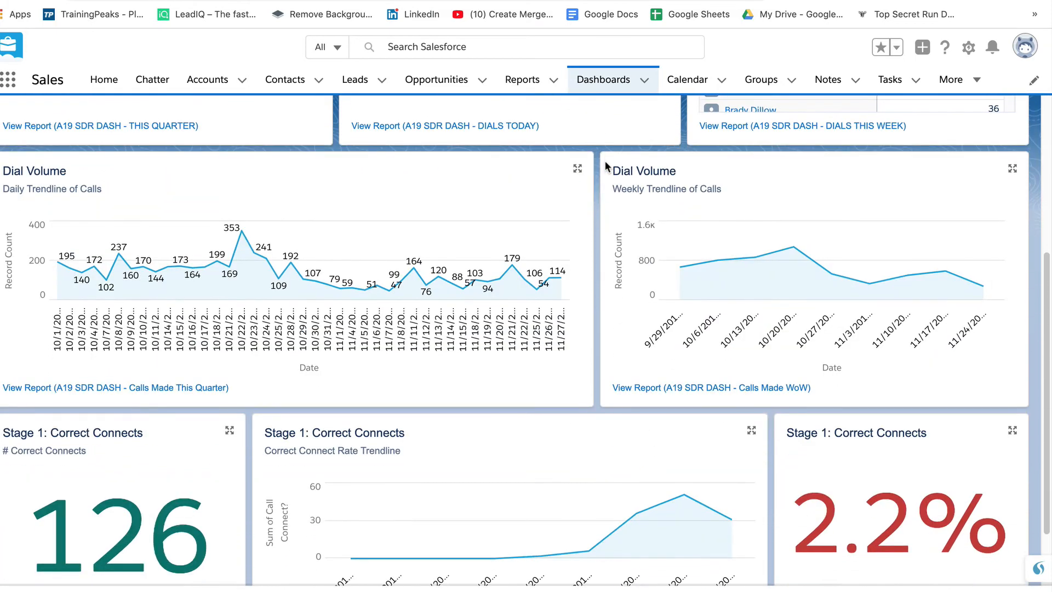
scroll(down, 3)
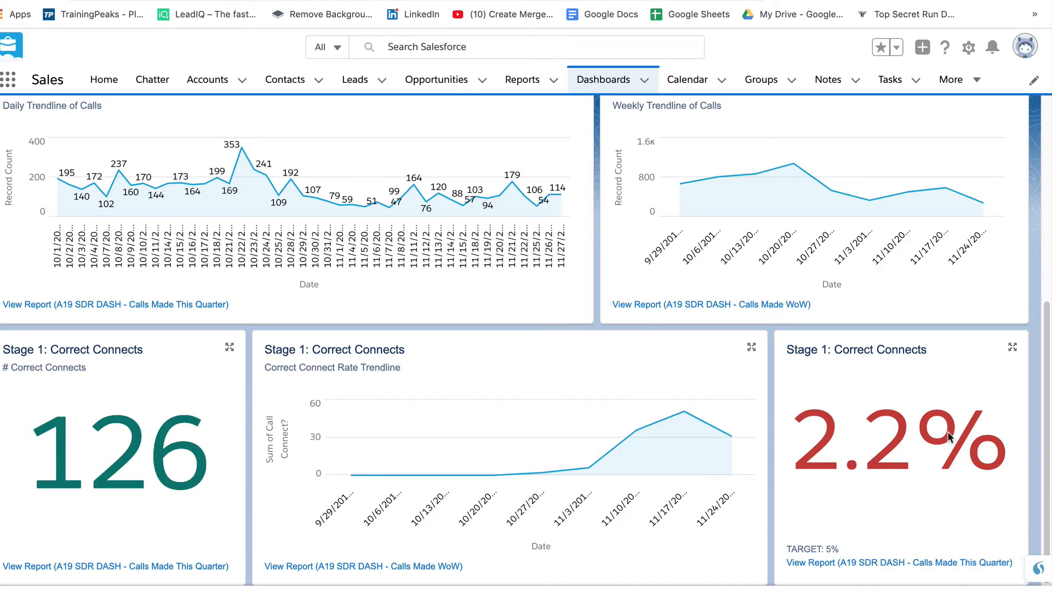
mouse_move(858, 396)
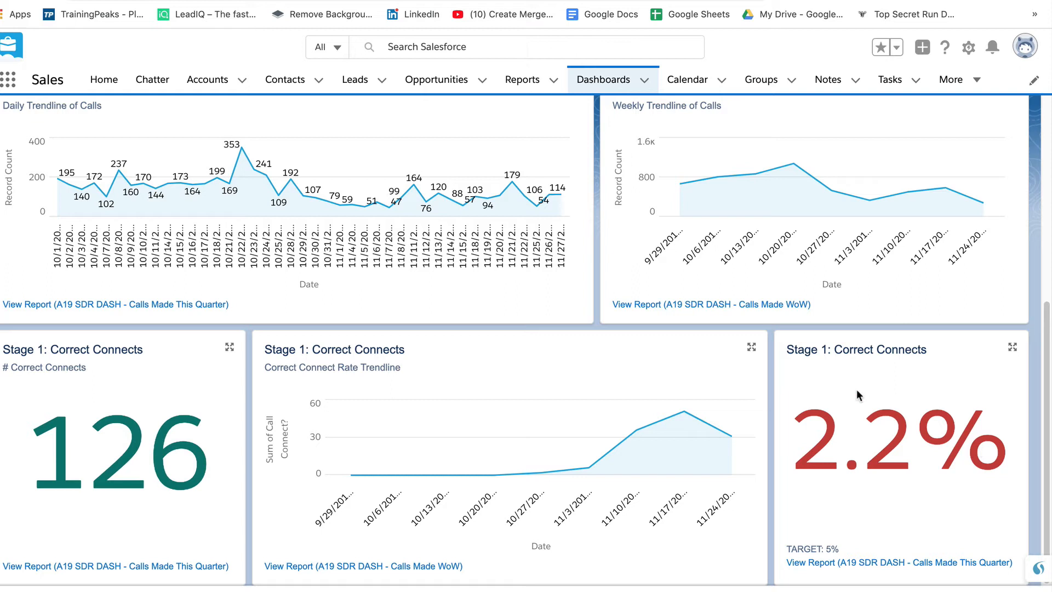
mouse_move(795, 452)
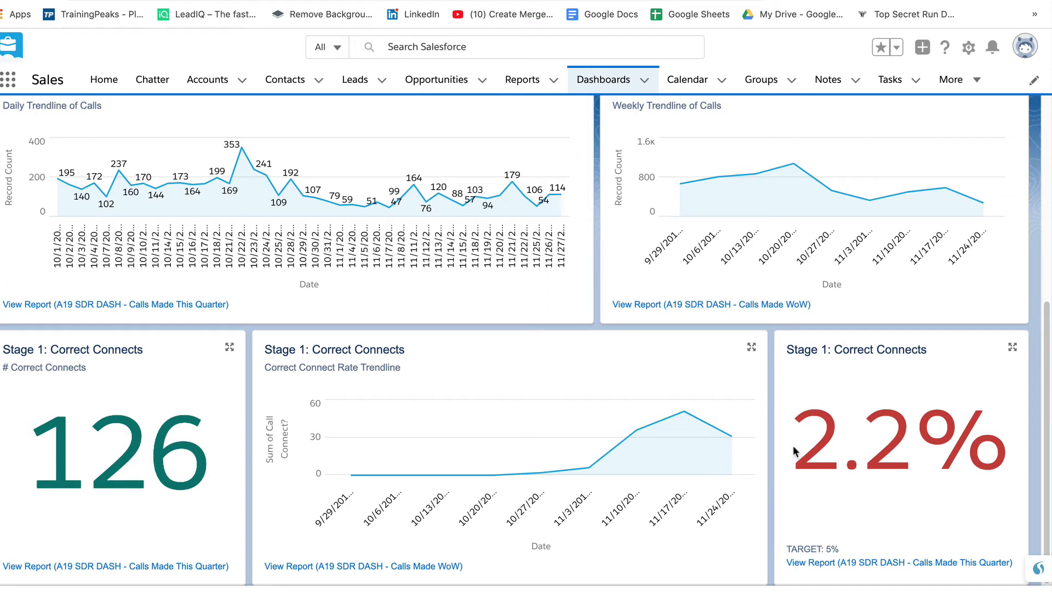
mouse_move(940, 498)
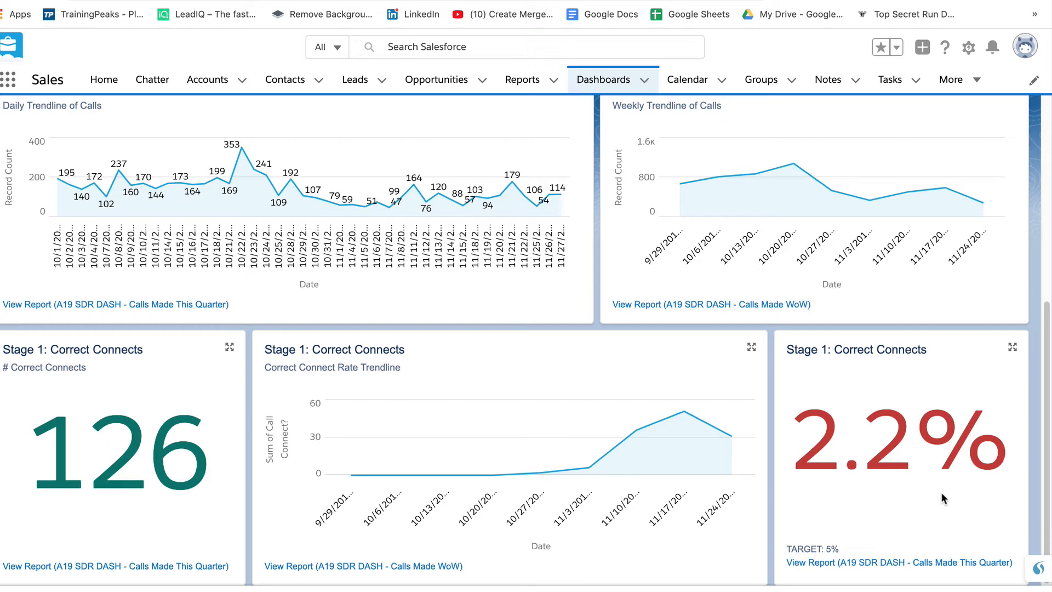
mouse_move(1021, 449)
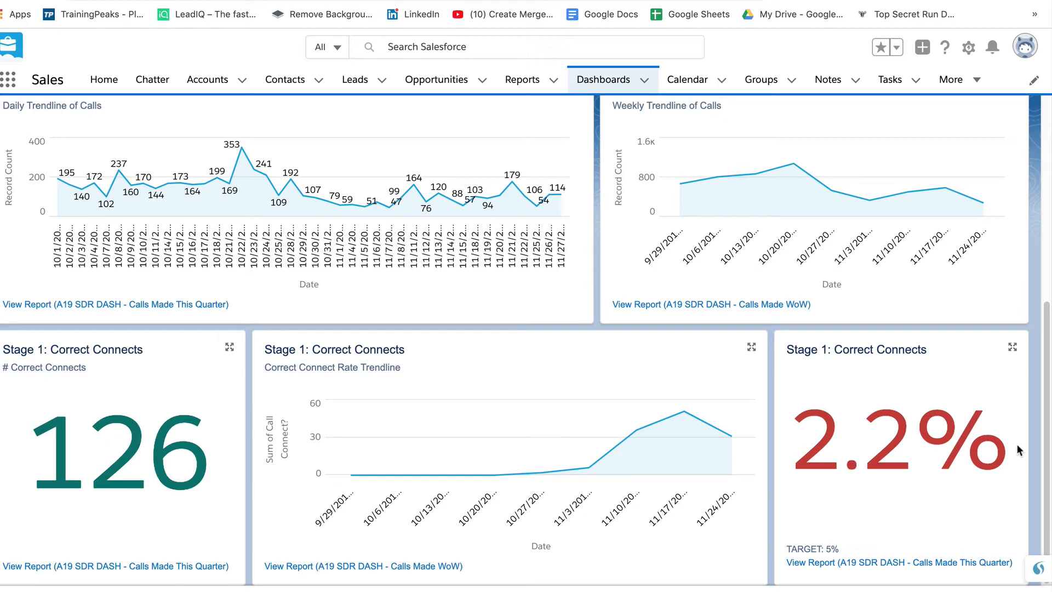
mouse_move(973, 391)
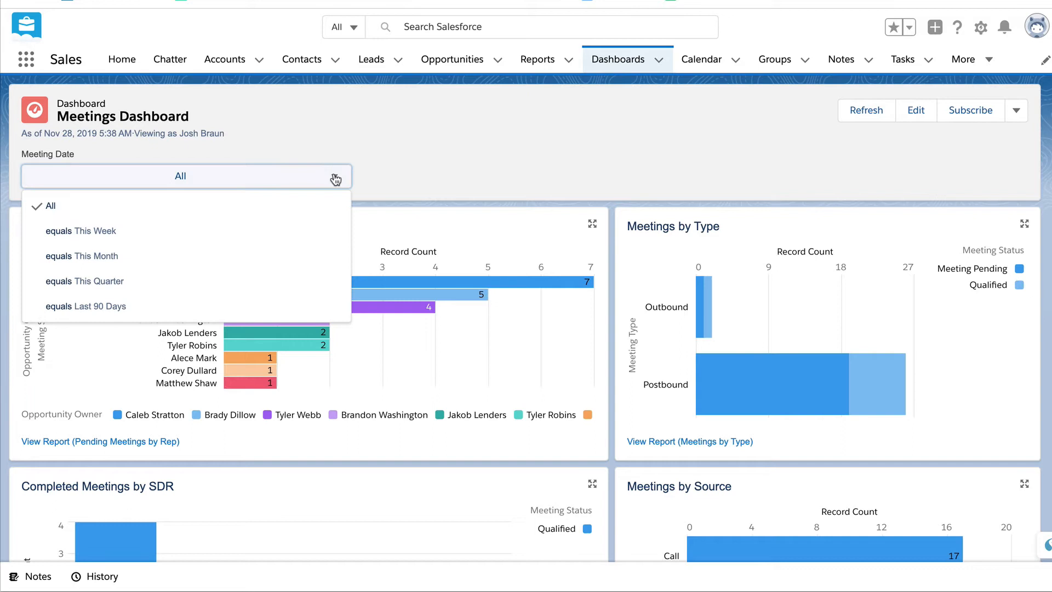
mouse_move(230, 236)
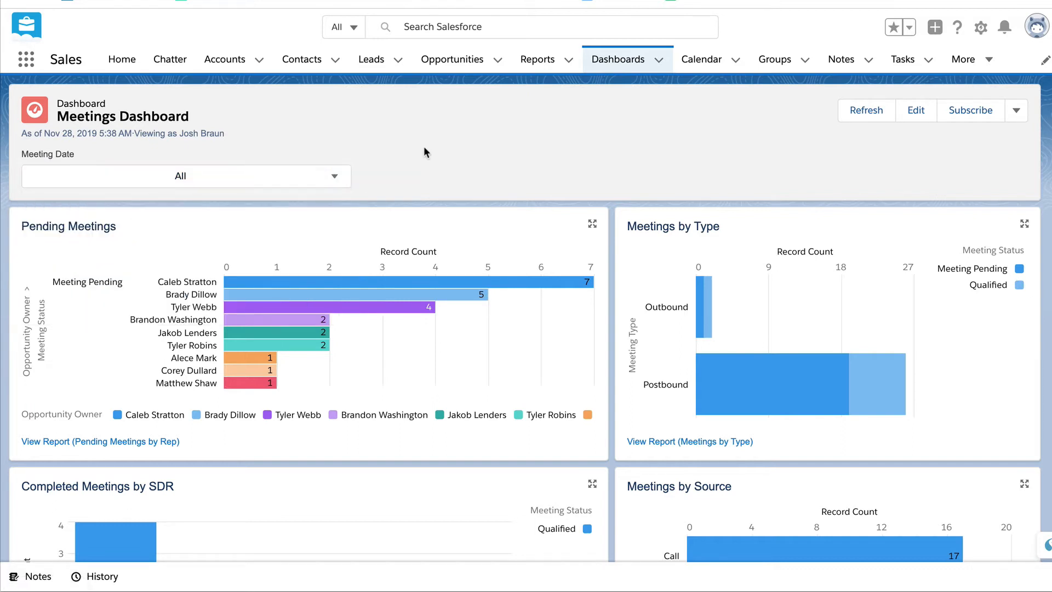
mouse_move(208, 233)
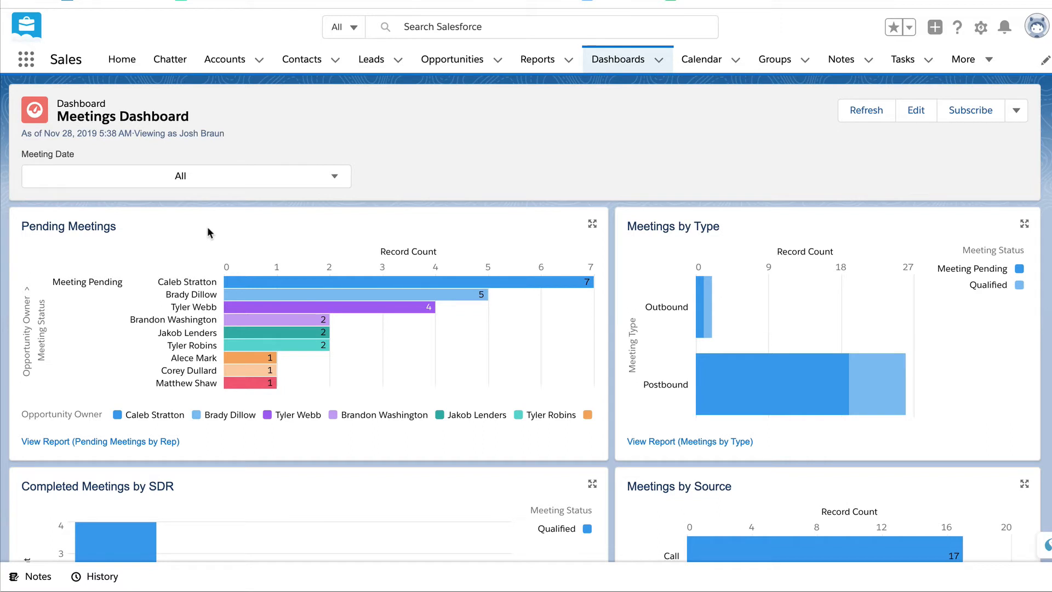
mouse_move(473, 177)
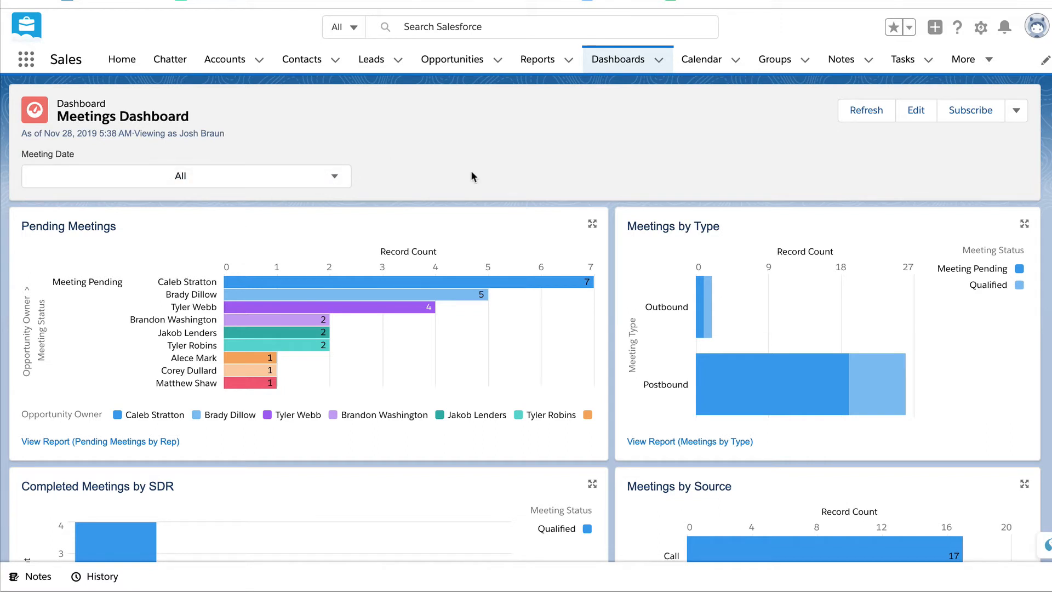
mouse_move(262, 243)
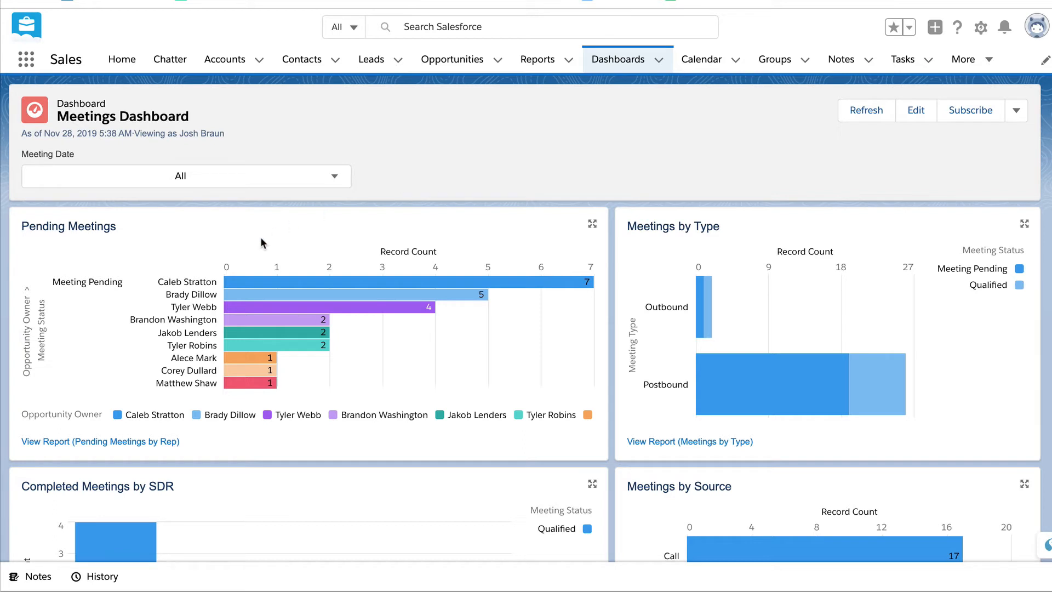
mouse_move(793, 272)
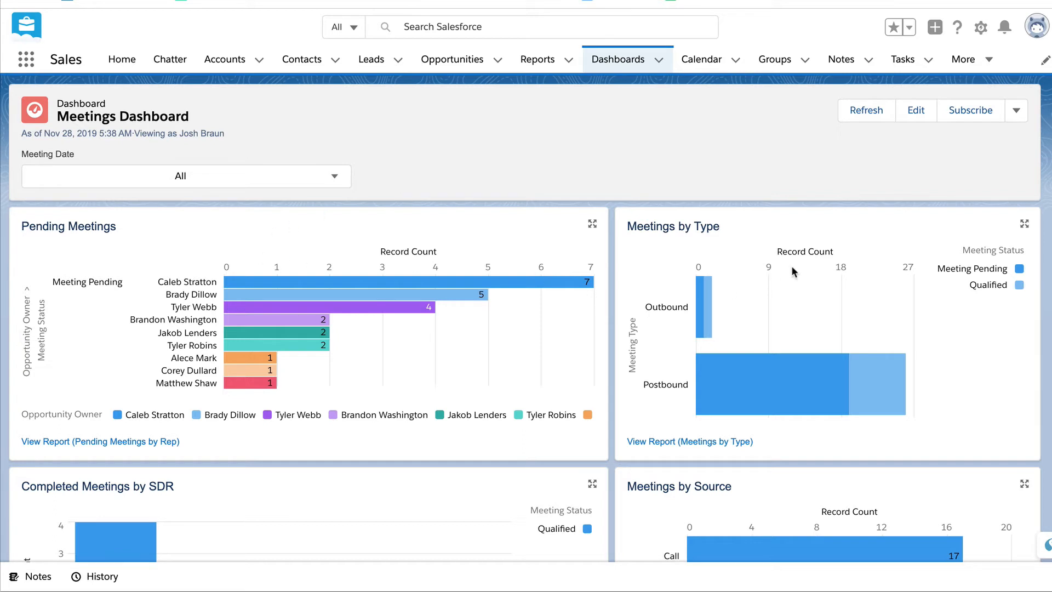
mouse_move(653, 317)
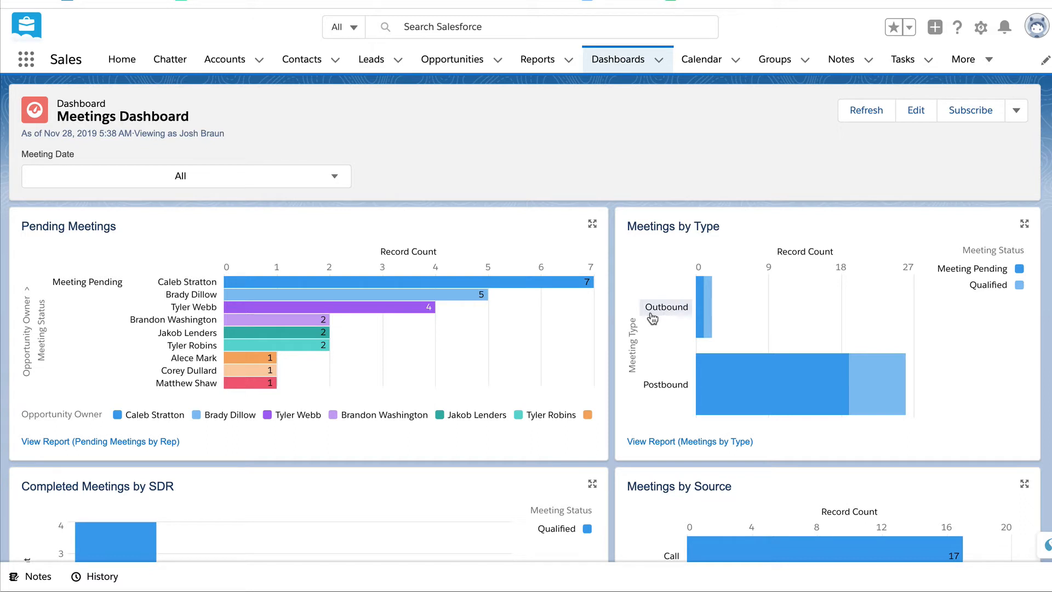
mouse_move(659, 388)
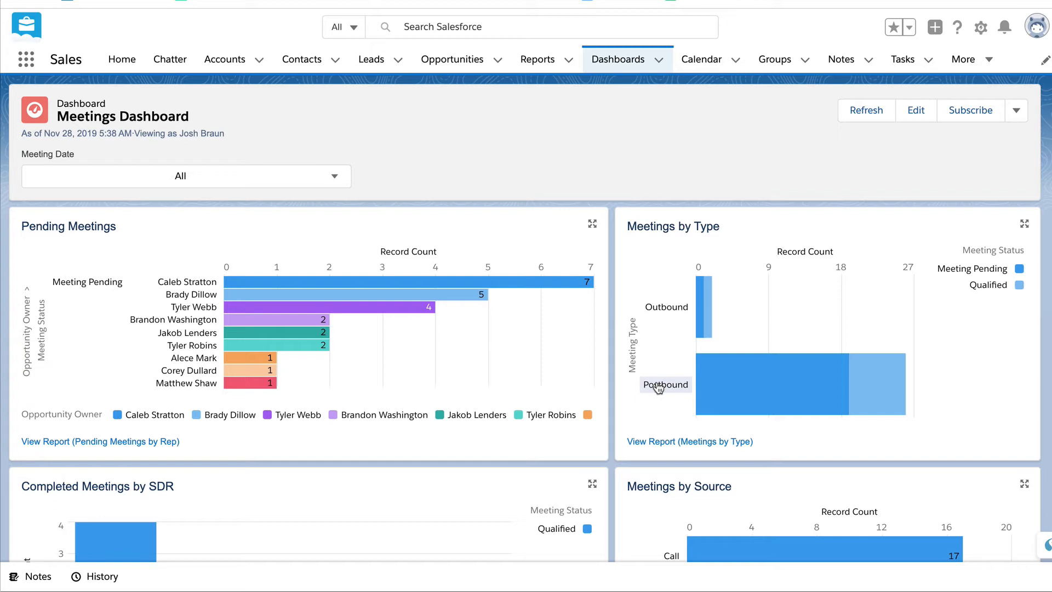
mouse_move(801, 323)
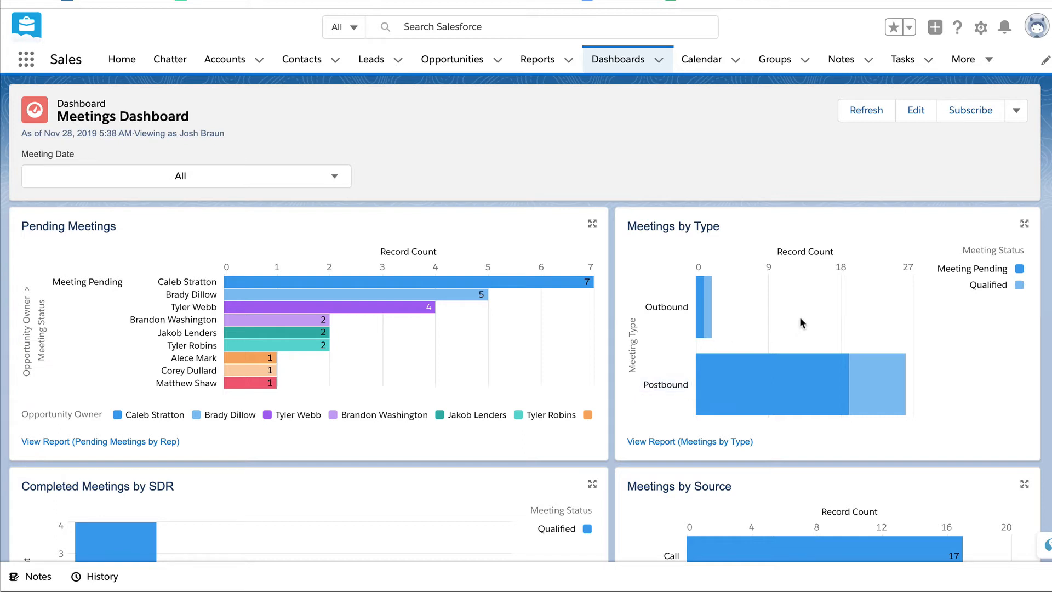
mouse_move(855, 335)
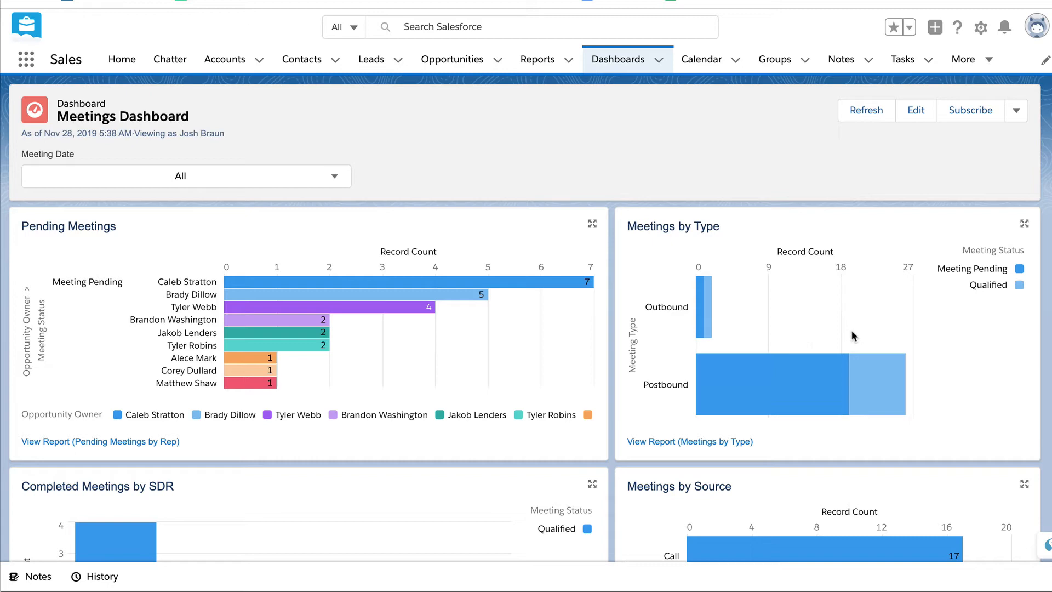
mouse_move(892, 294)
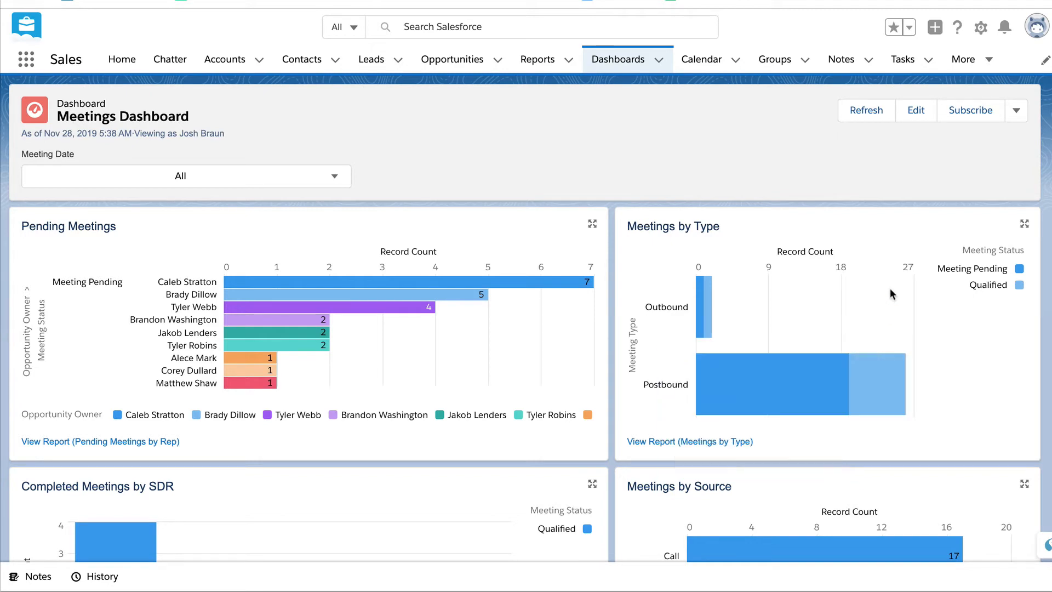
Step: Scroll the Meetings Dashboard to the Completed Meetings by SDR, Meetings by Source and Bad Meetings charts
scroll(down, 3)
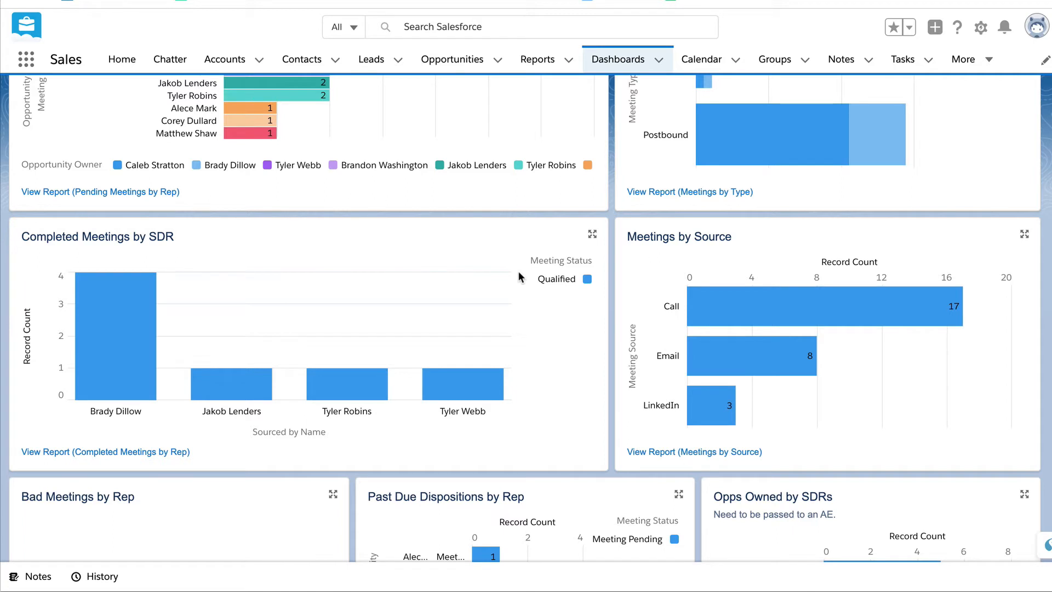
mouse_move(421, 276)
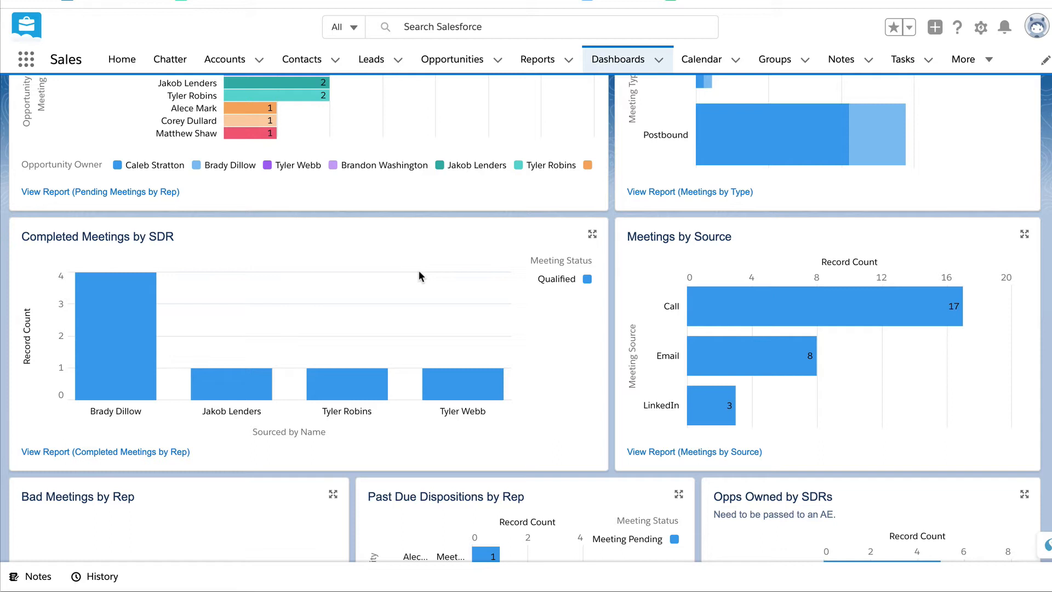
scroll(down, 3)
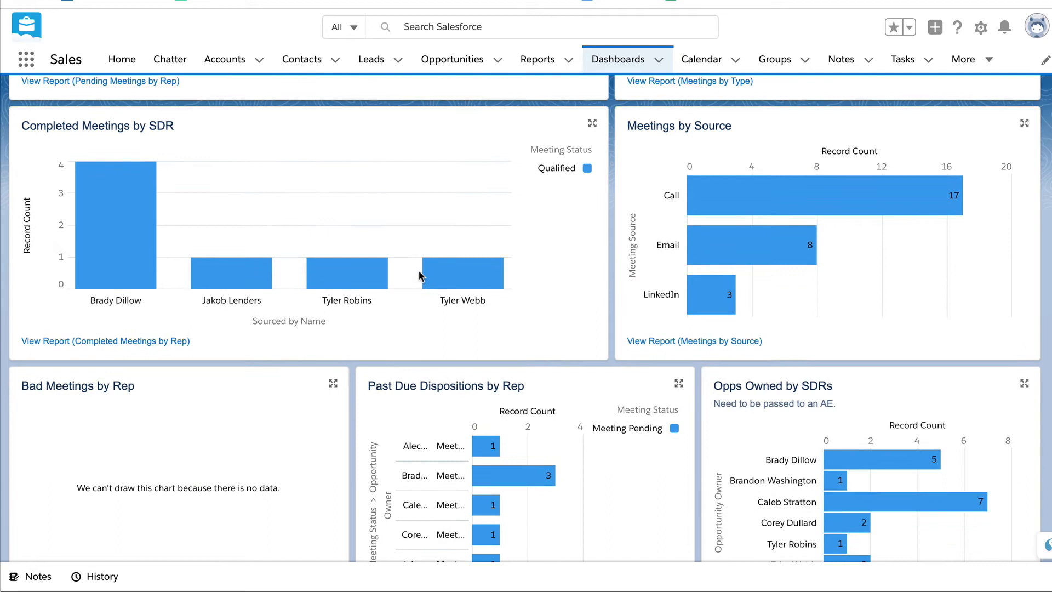
scroll(down, 3)
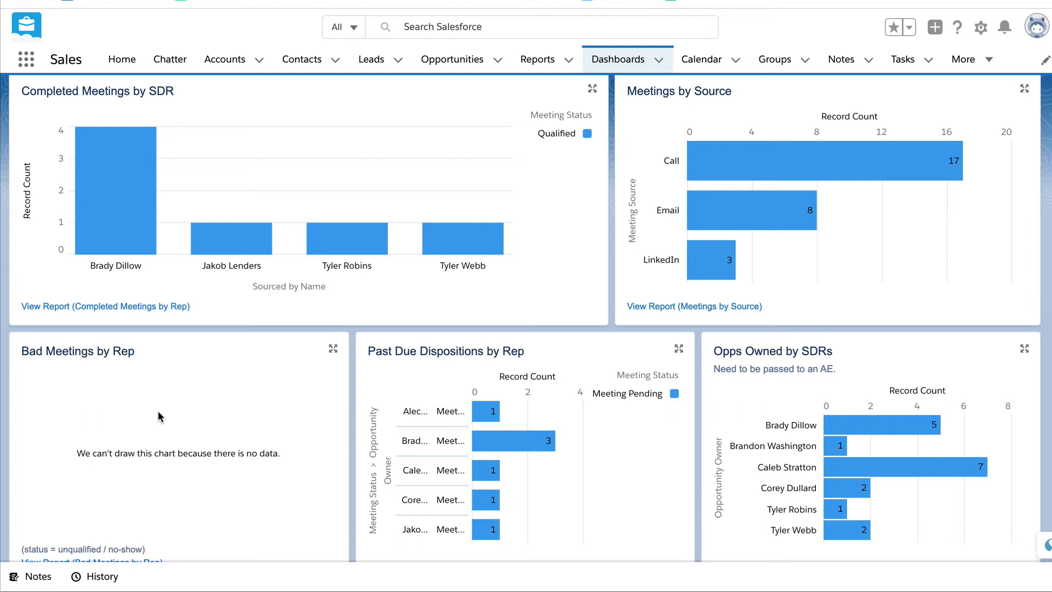
mouse_move(206, 393)
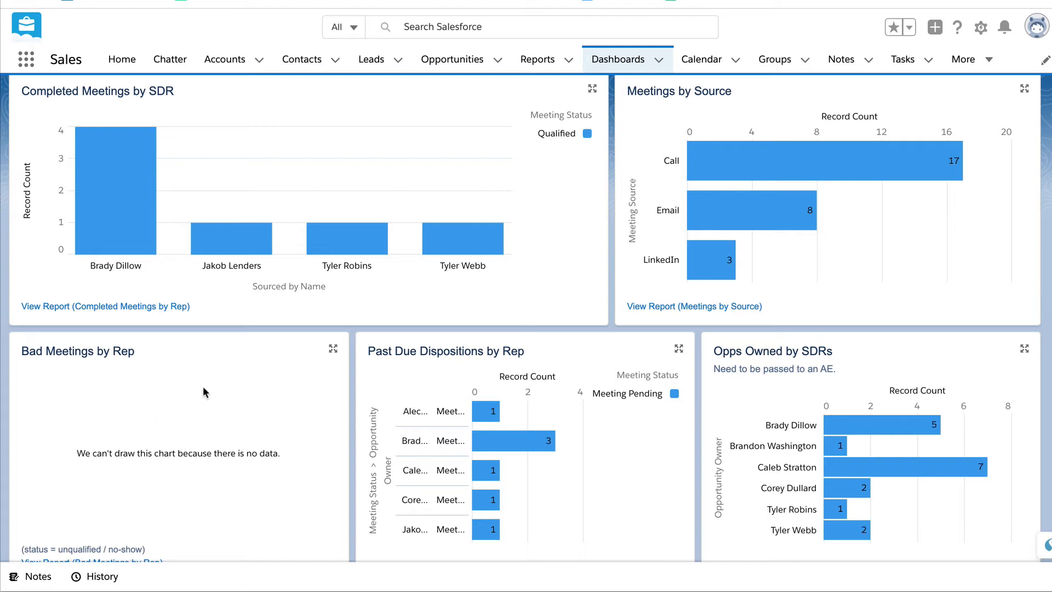
mouse_move(209, 391)
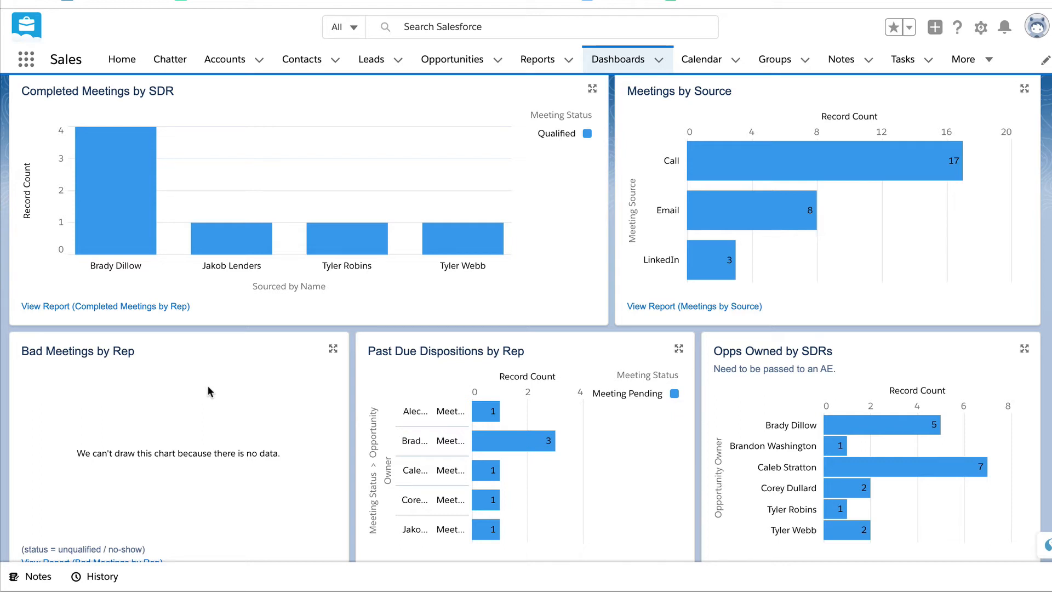
mouse_move(666, 270)
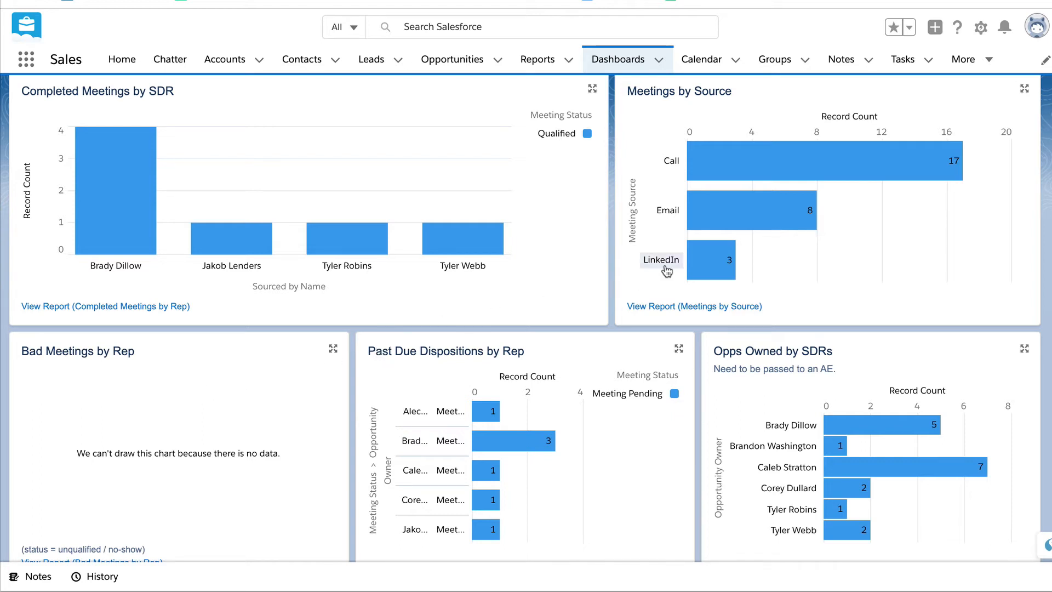
mouse_move(920, 236)
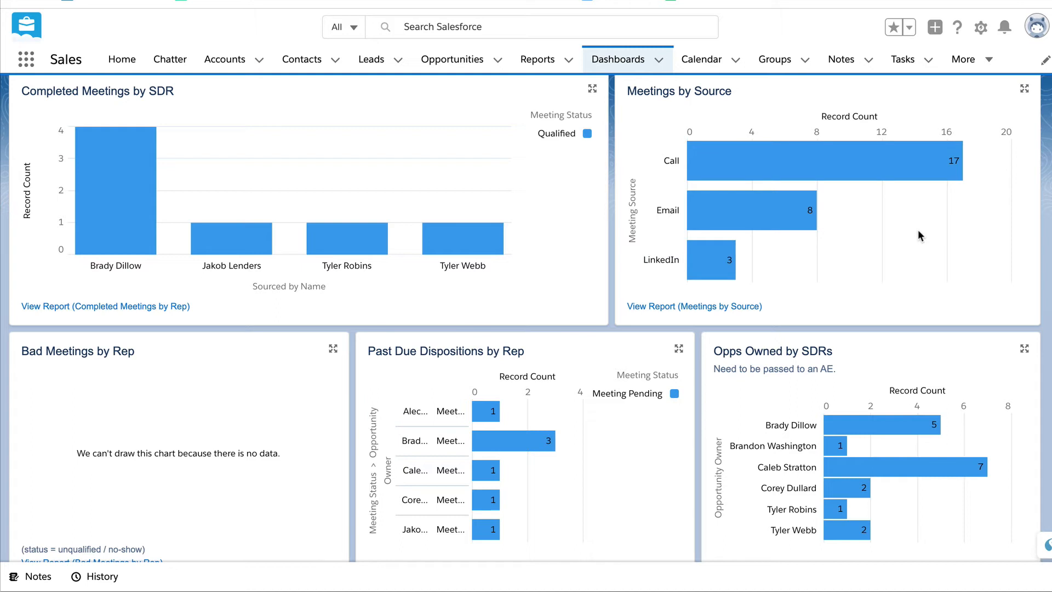
mouse_move(744, 263)
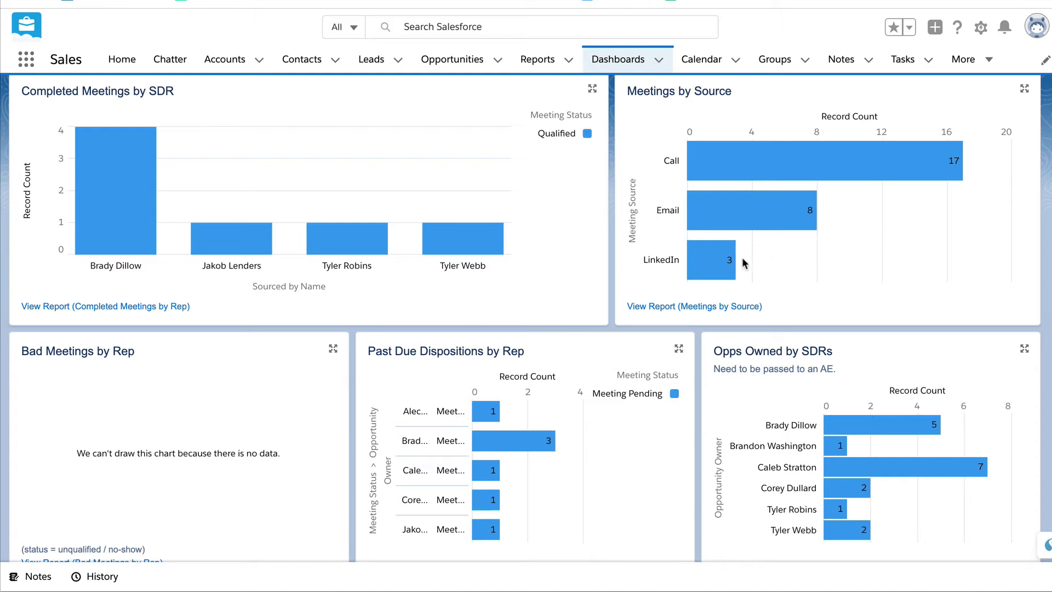
mouse_move(1002, 217)
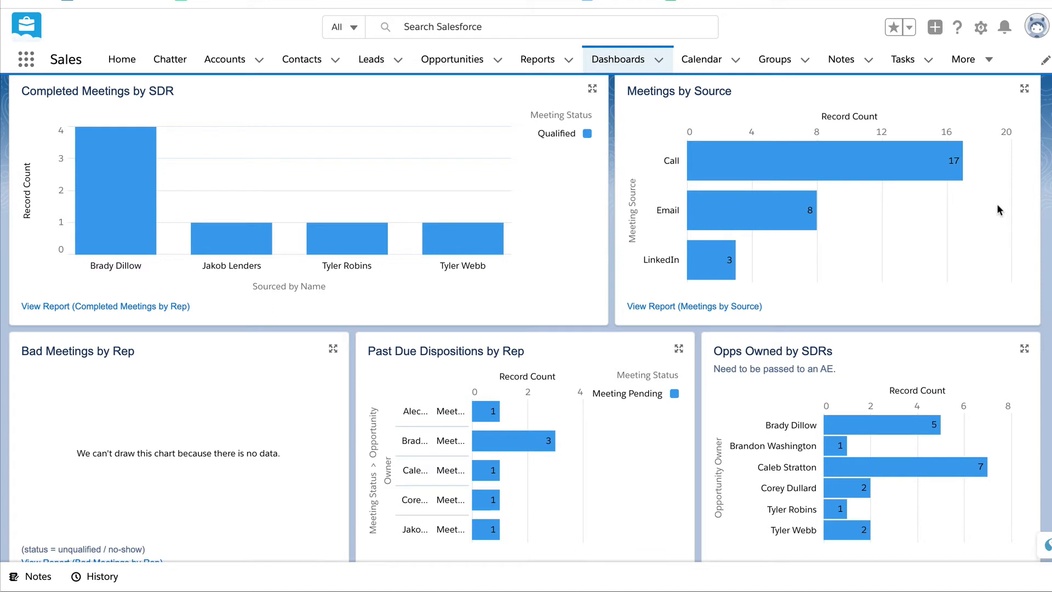
Step: Scroll further to show the Past Due Dispositions by Rep and Opps Owned by SDRs charts
scroll(down, 3)
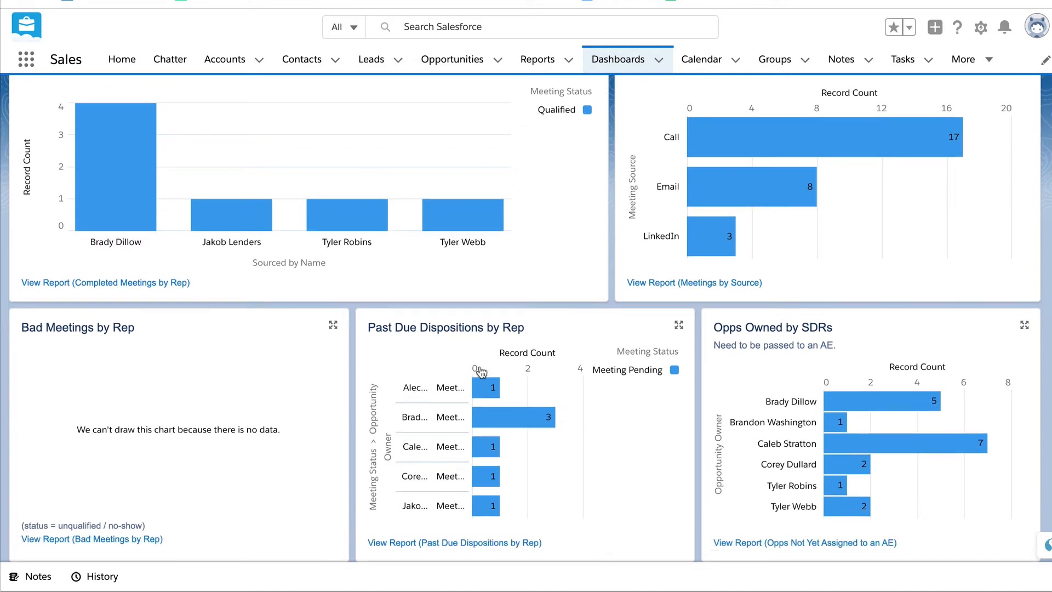
mouse_move(409, 400)
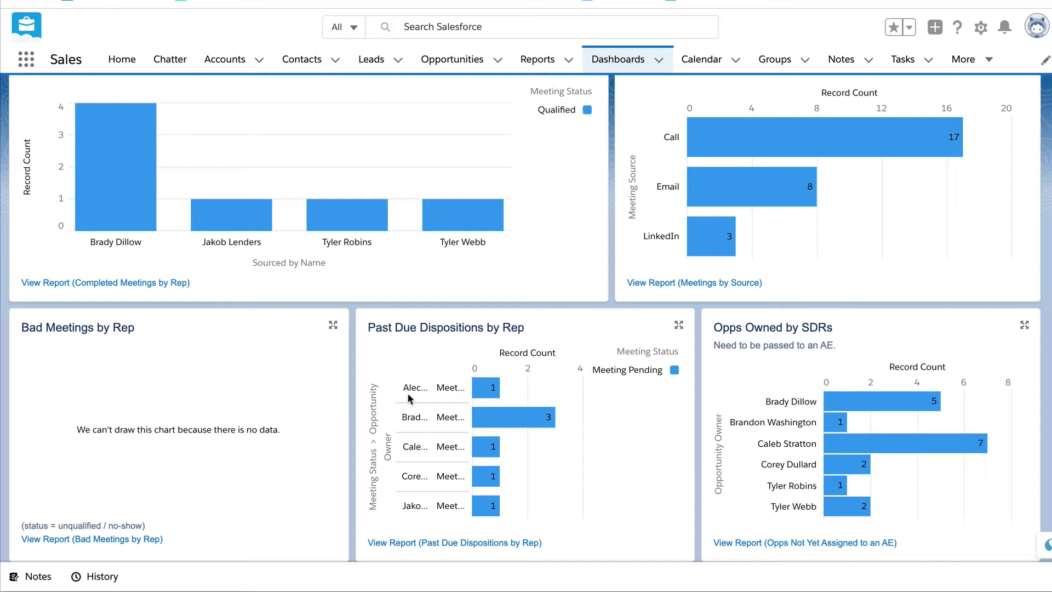
mouse_move(555, 351)
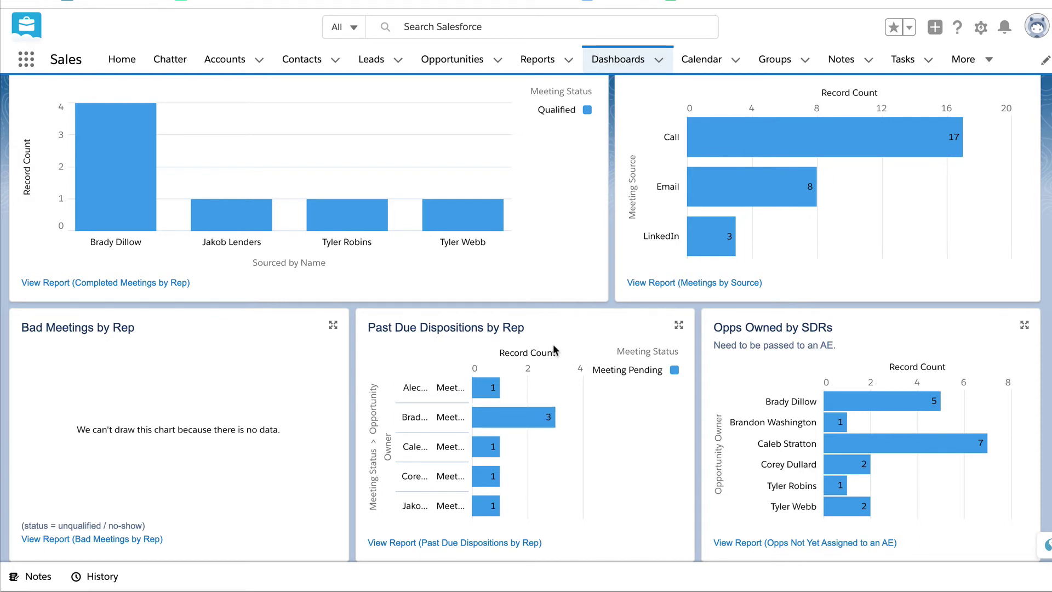
mouse_move(862, 367)
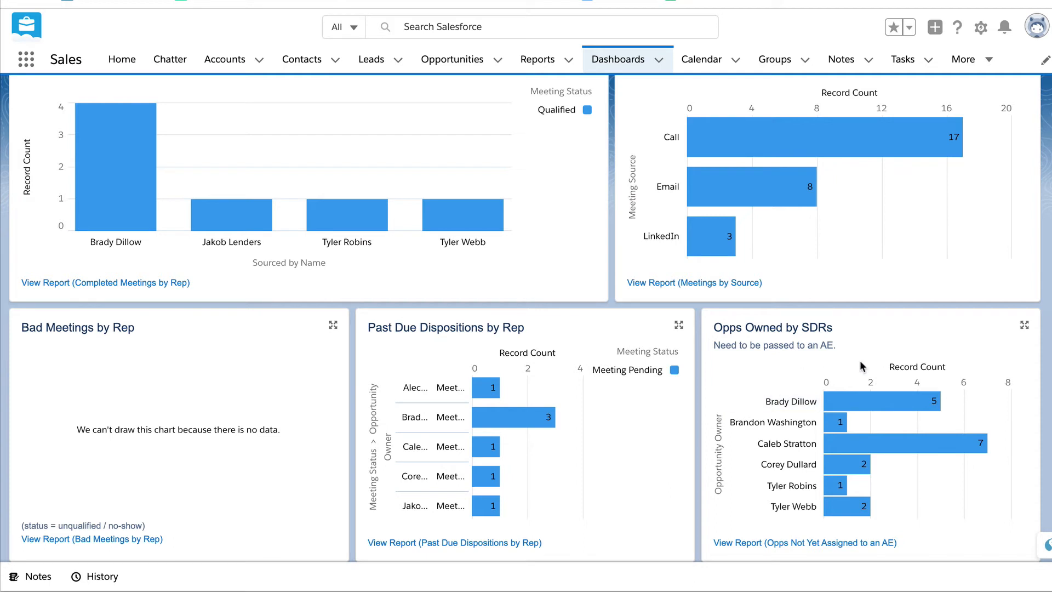
mouse_move(873, 362)
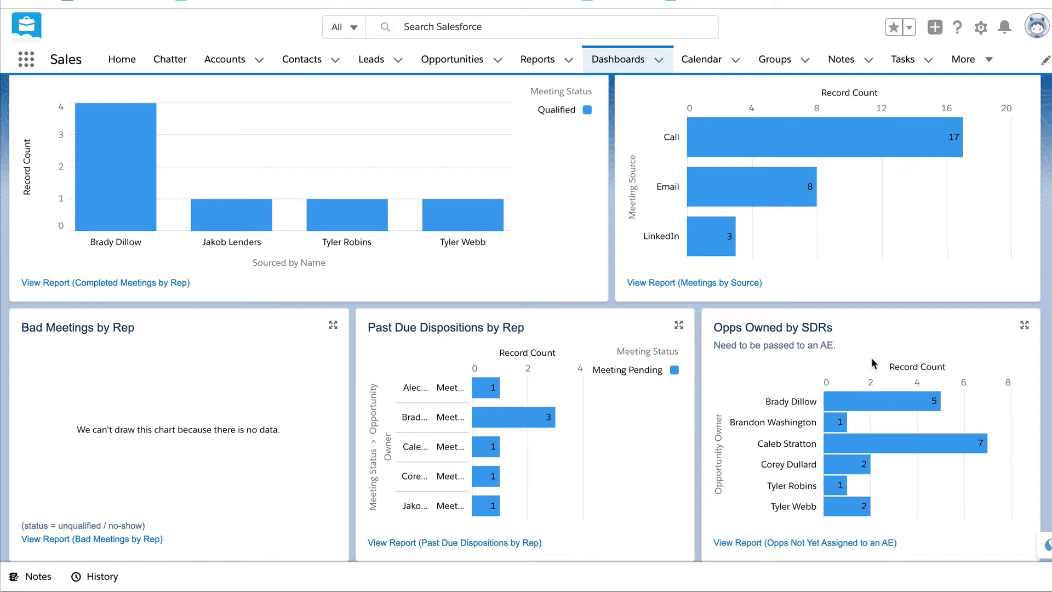
mouse_move(544, 338)
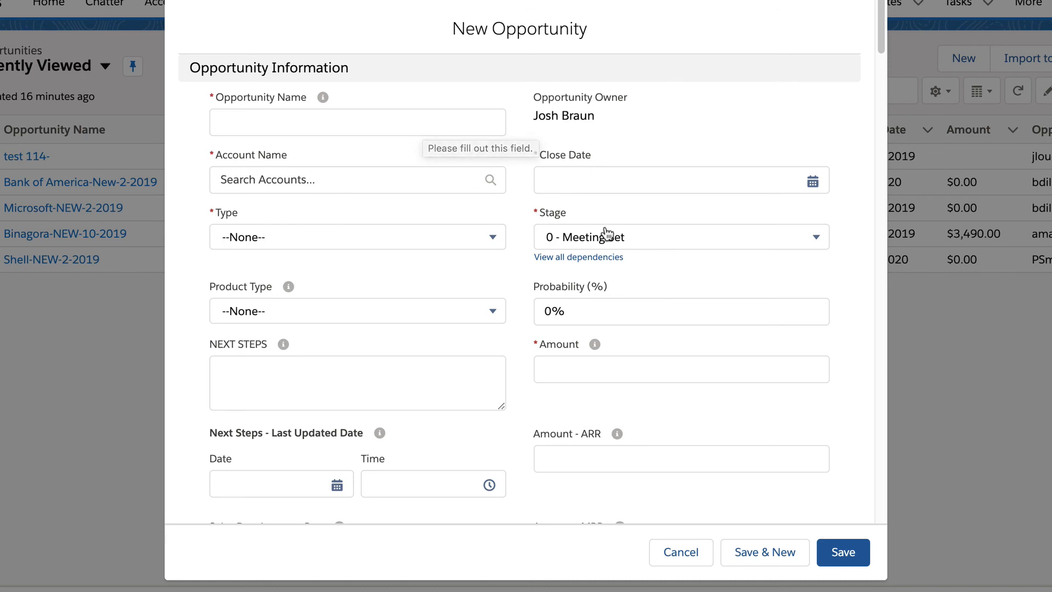
Step: Browse the Stage picklist values from Attempting through Closed Lost, keeping 0 - Meeting Set
click(681, 237)
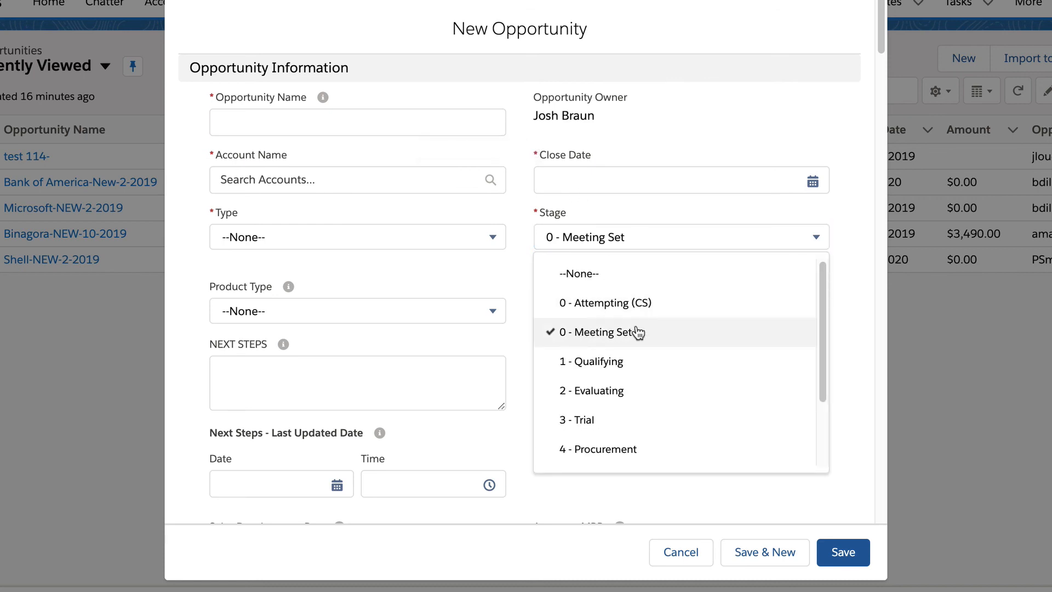
mouse_move(621, 335)
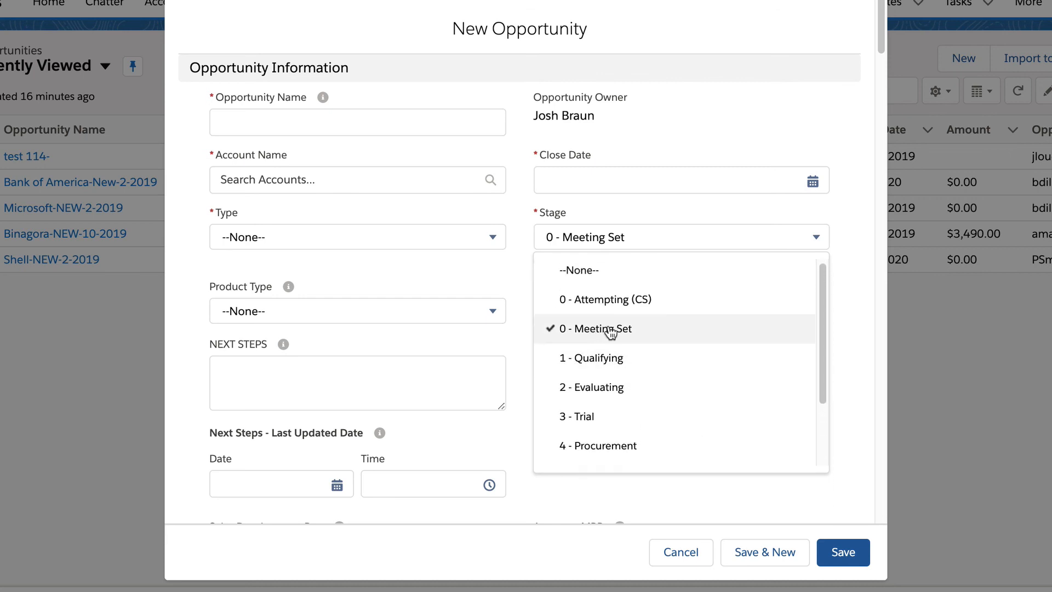
mouse_move(610, 332)
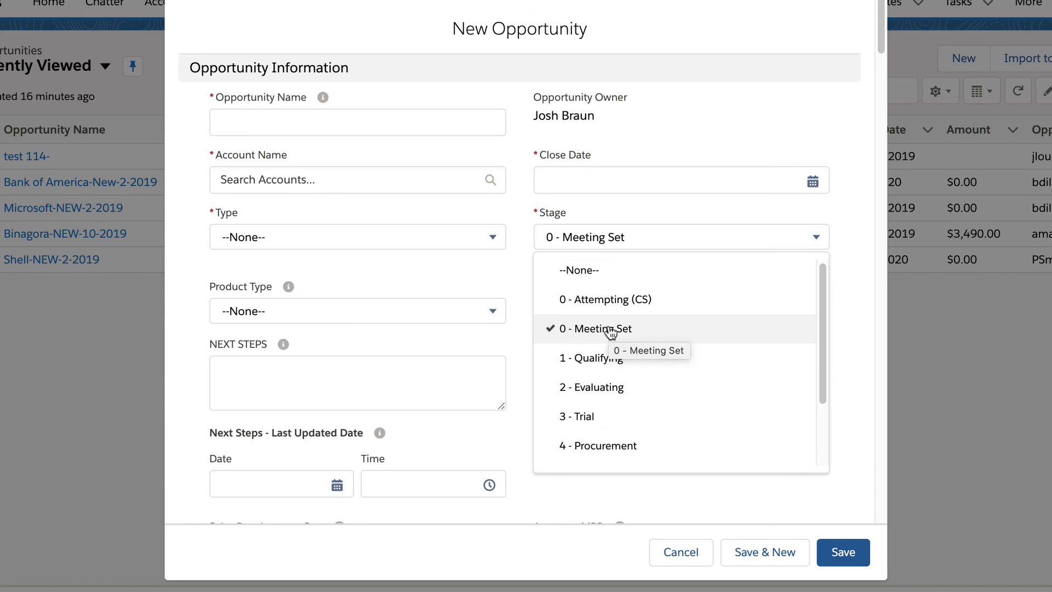
scroll(down, 3)
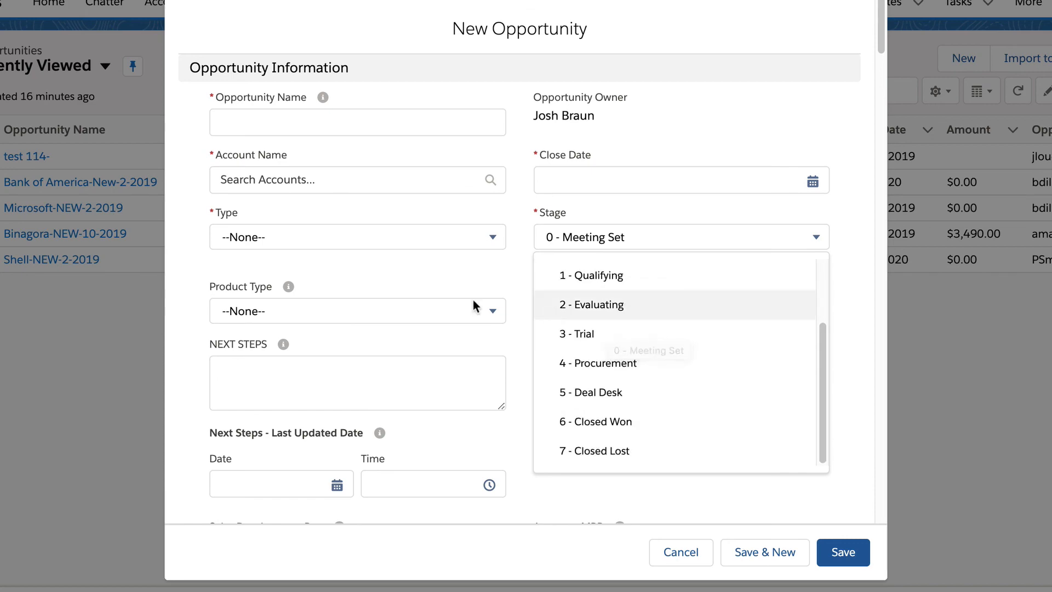
Step: Review the Meeting Status choices under Meeting Details, leaving it None, and return to the form top
scroll(down, 3)
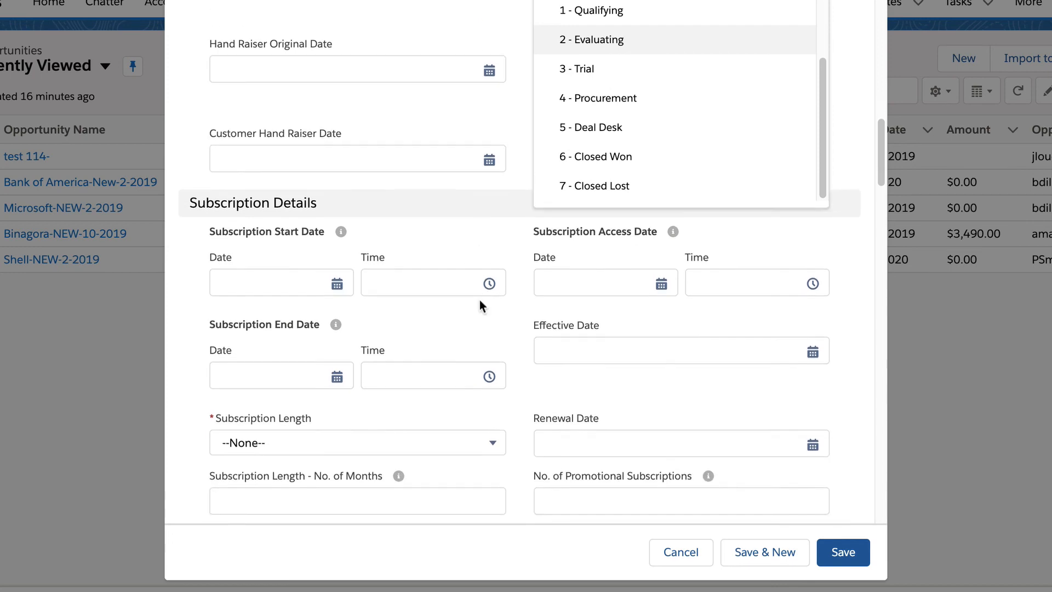
scroll(down, 3)
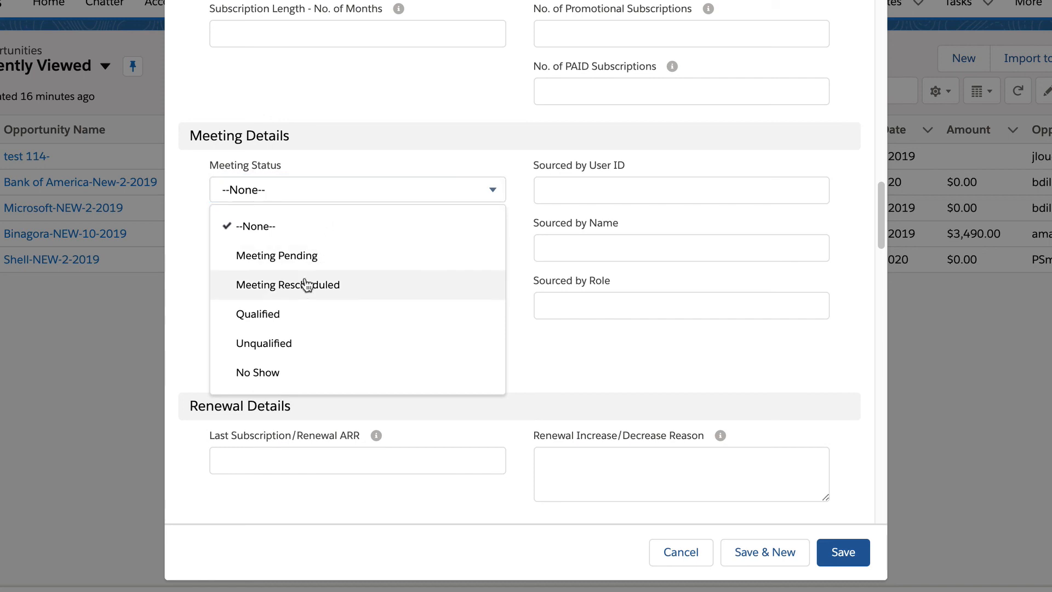
mouse_move(282, 353)
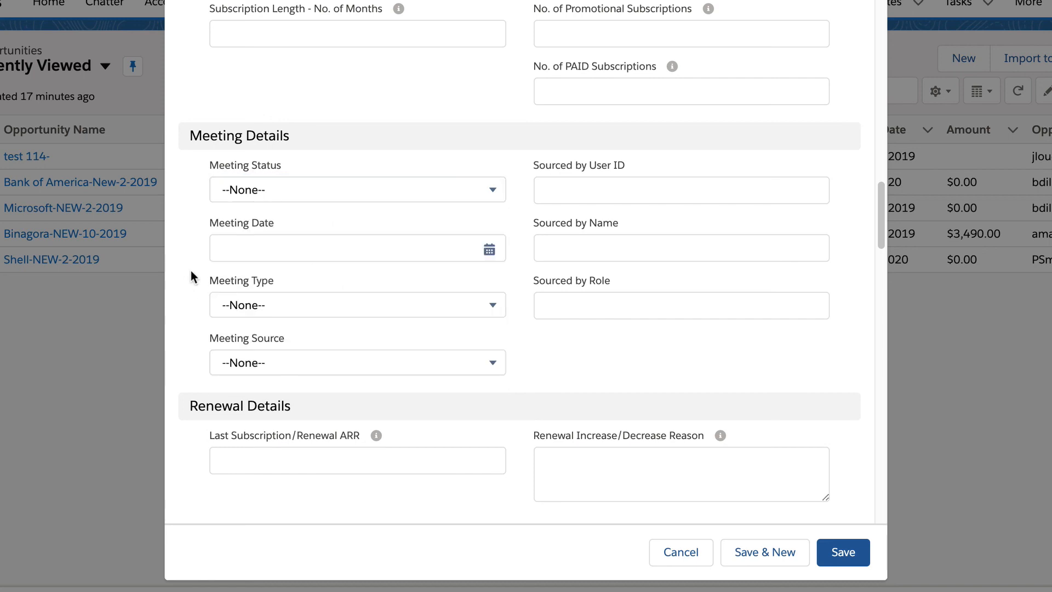
click(357, 305)
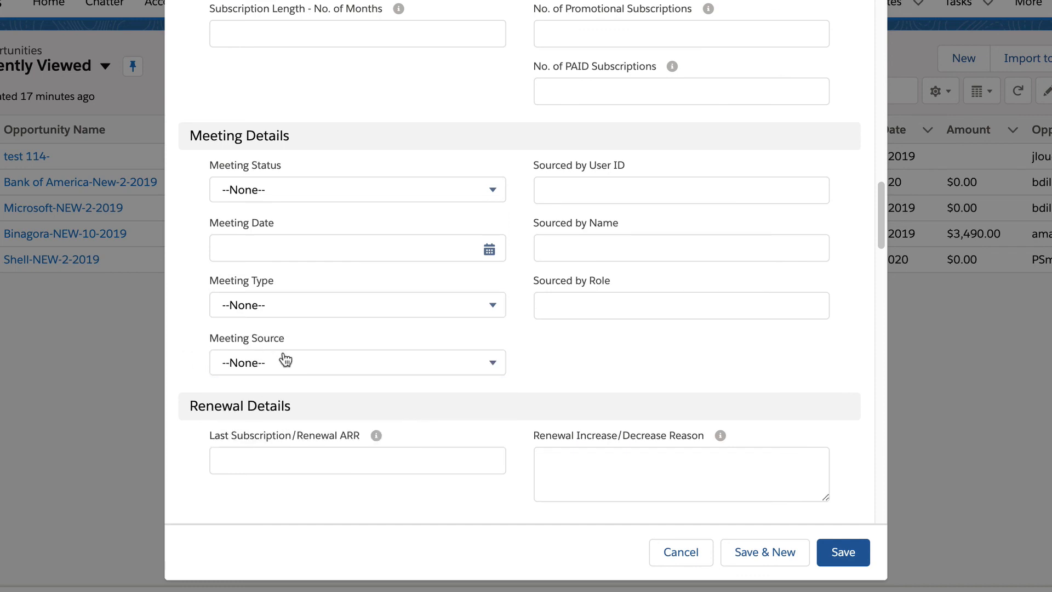
click(357, 363)
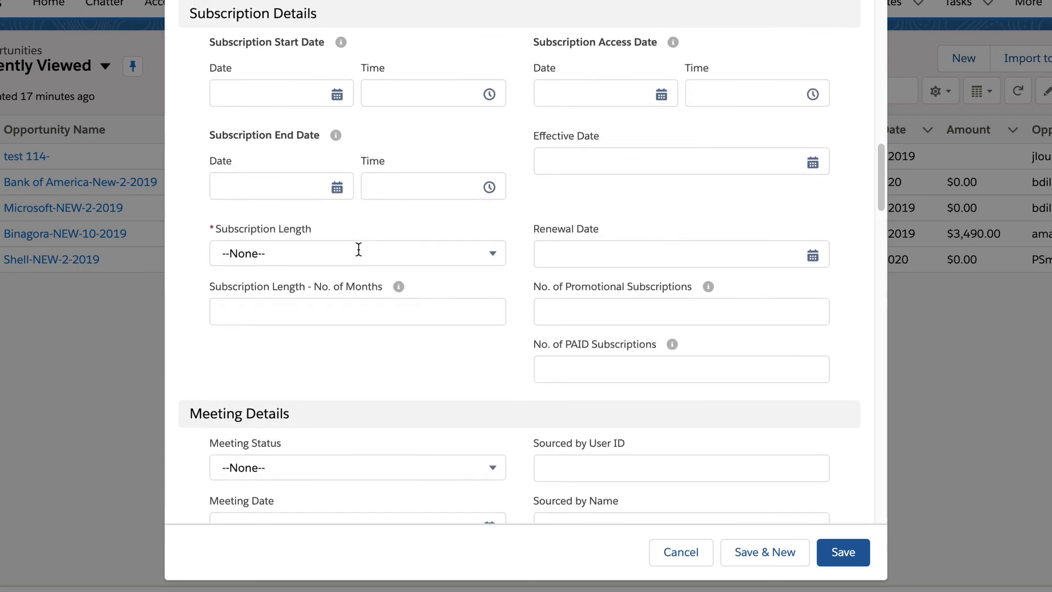
scroll(down, 3)
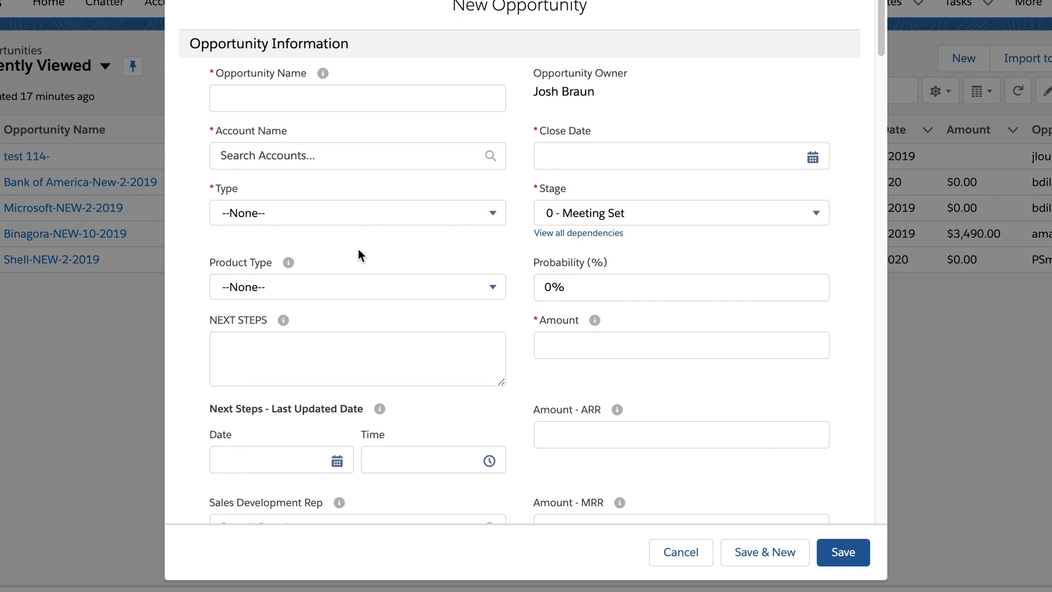
mouse_move(447, 270)
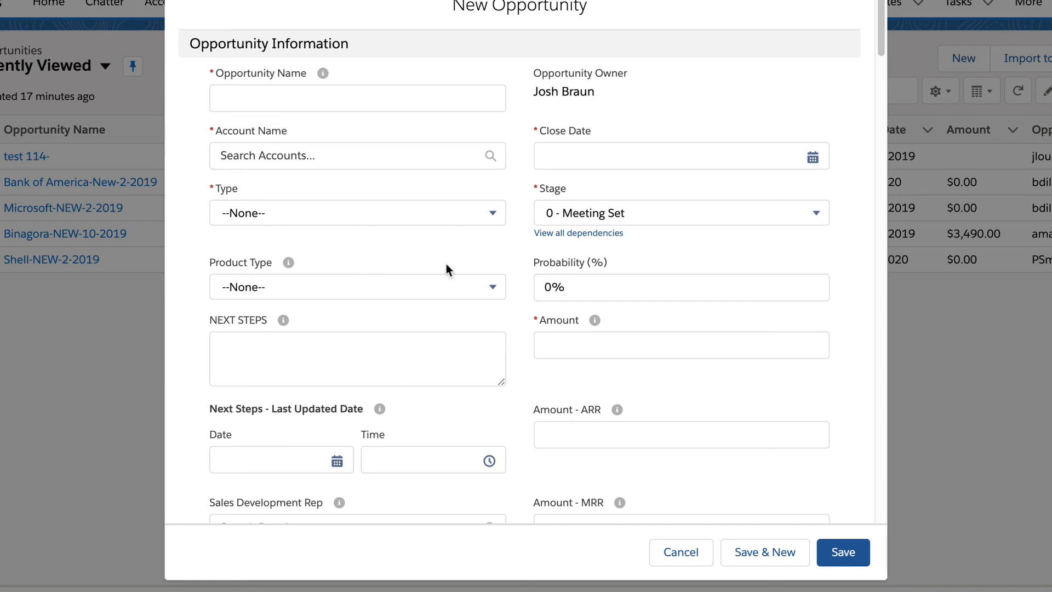